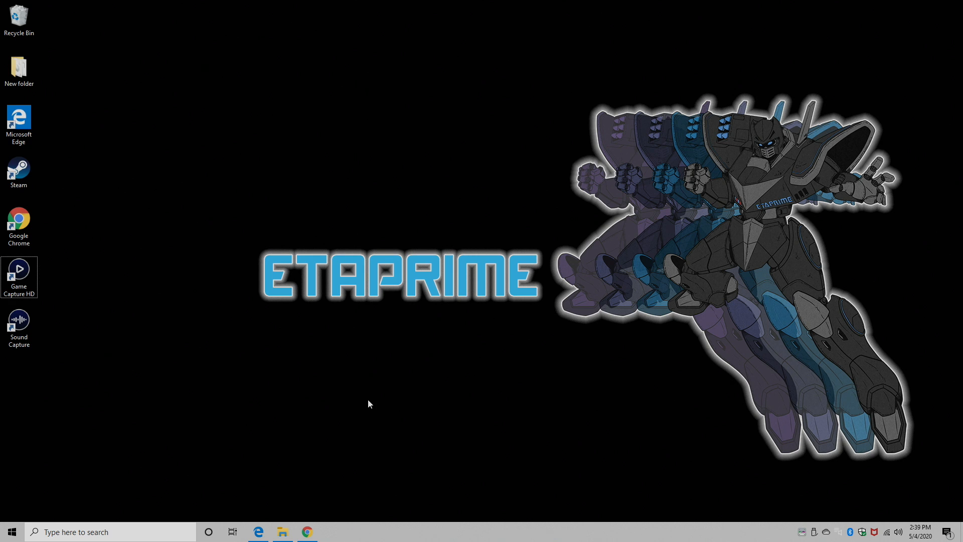
{"action": "mouse_move", "coordinate": [355, 507]}
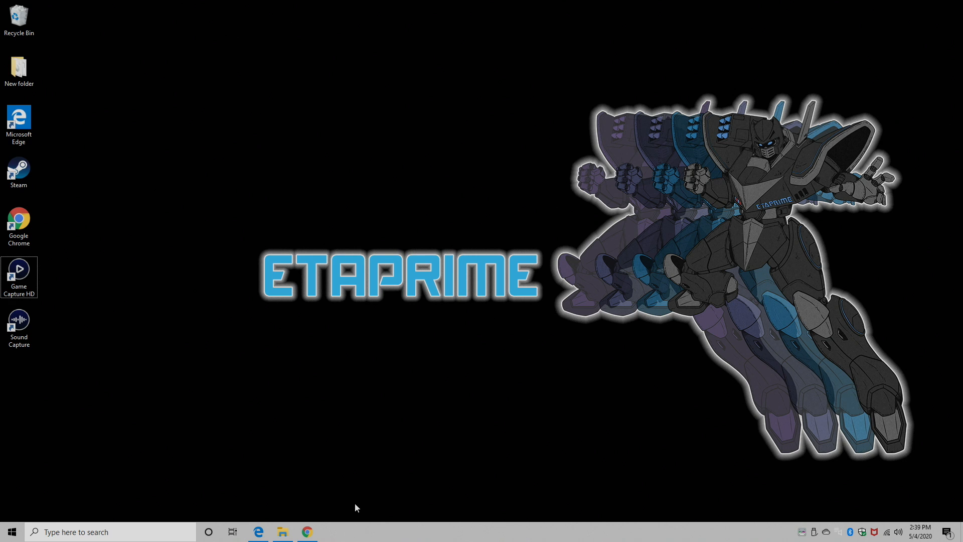
Step: Open worproject.ml in Chrome and read through Features, Requirements and Acknowledgements
{"action": "left_click", "coordinate": [307, 532]}
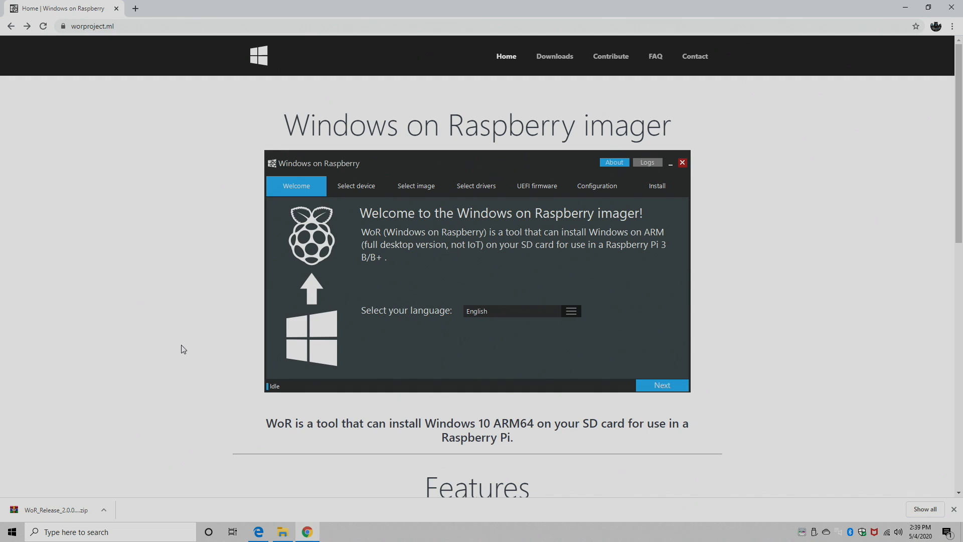
{"action": "mouse_move", "coordinate": [241, 304]}
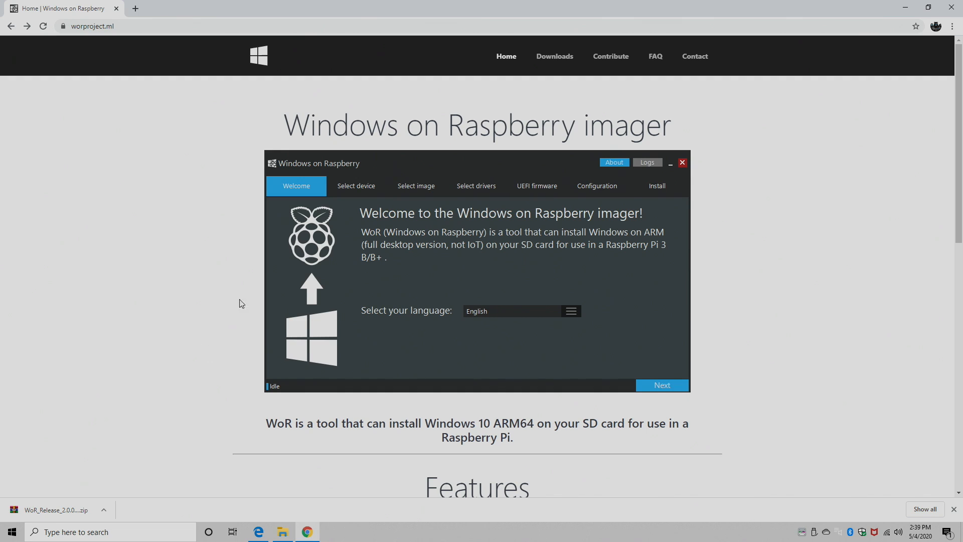
{"action": "mouse_move", "coordinate": [182, 152]}
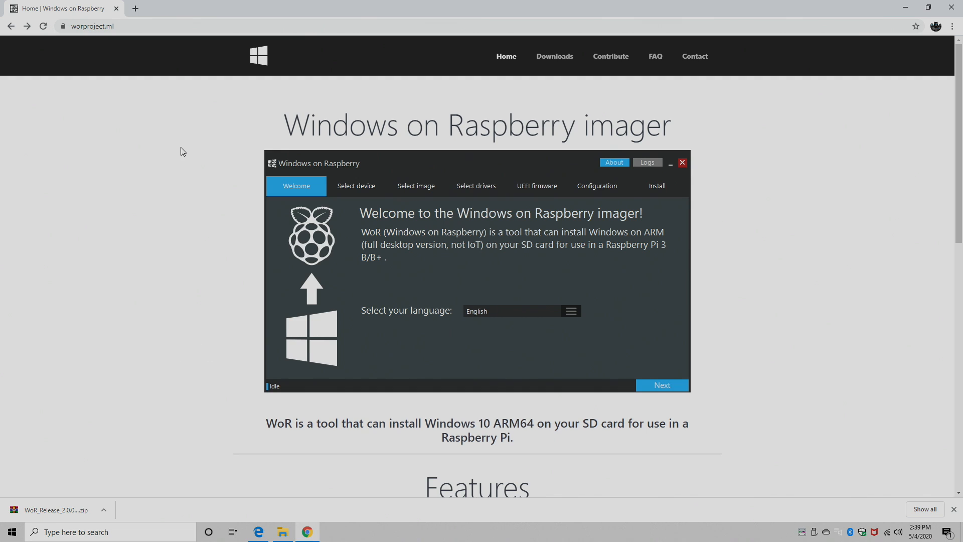
{"action": "scroll", "scroll_direction": "down", "scroll_amount": 3}
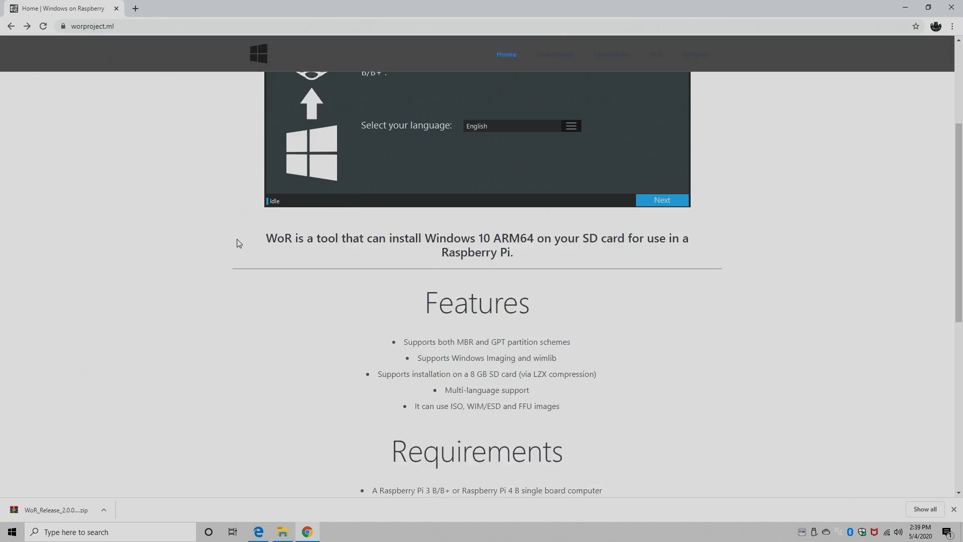
{"action": "scroll", "scroll_direction": "down", "scroll_amount": 3}
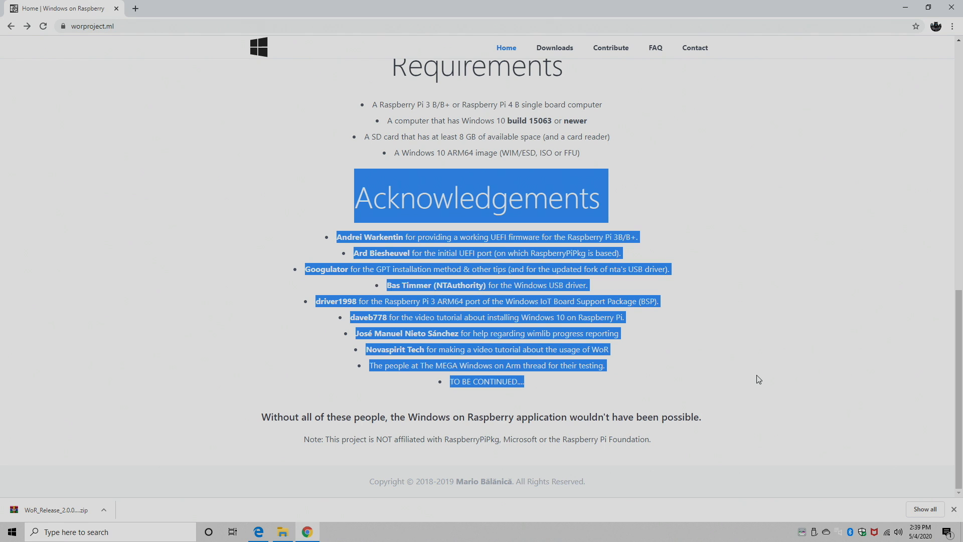
{"action": "scroll", "scroll_direction": "up", "scroll_amount": 3}
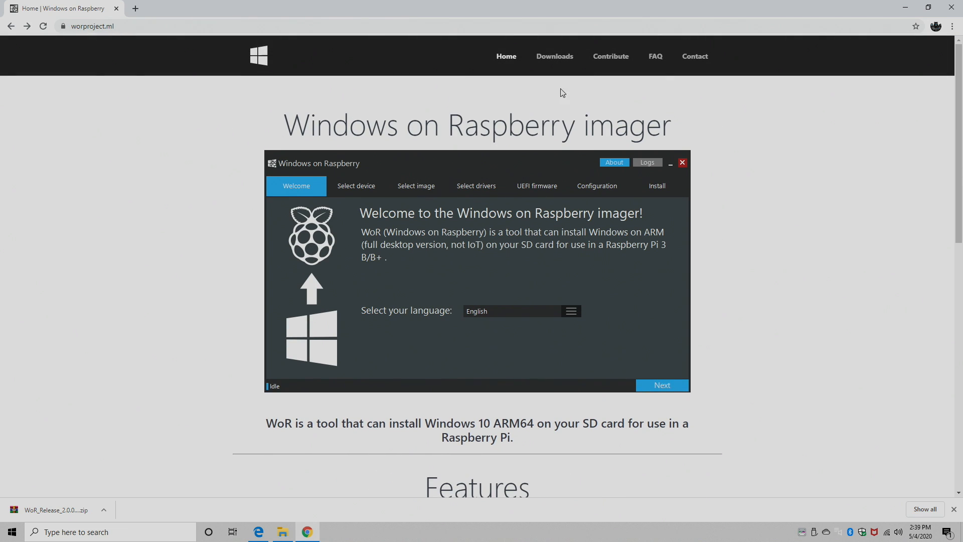
Step: Download build 18362.267 from Google Drive past the virus-scan warning, then go back
{"action": "left_click", "coordinate": [553, 55]}
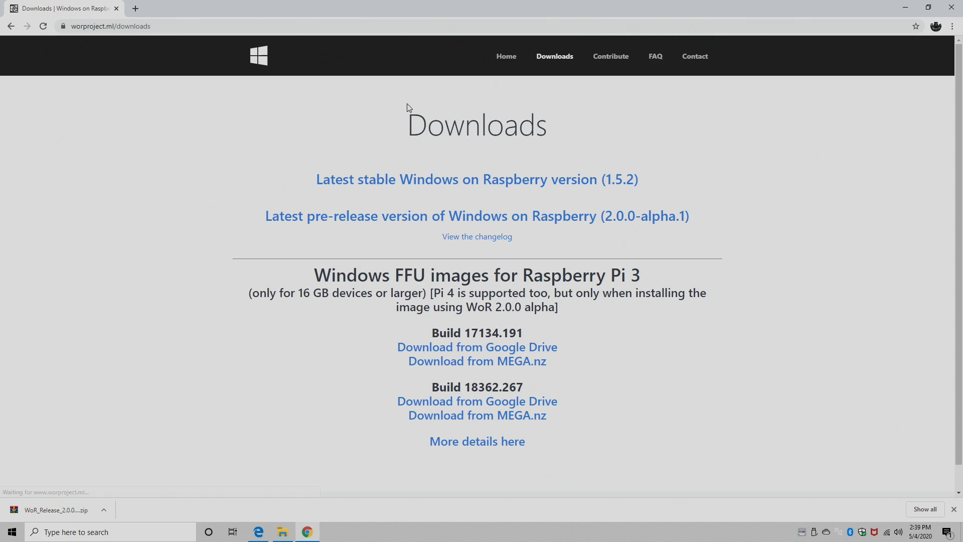
{"action": "mouse_move", "coordinate": [685, 82]}
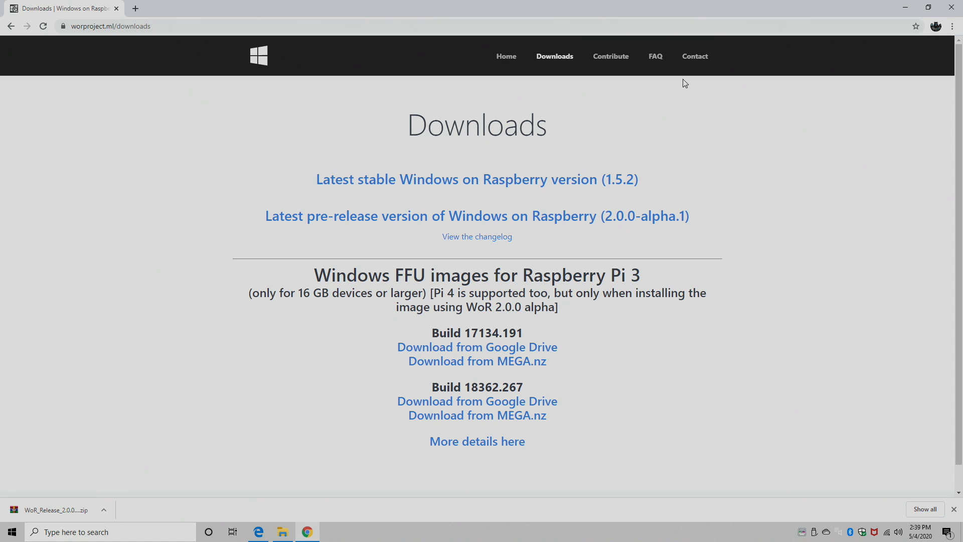
{"action": "mouse_move", "coordinate": [477, 401]}
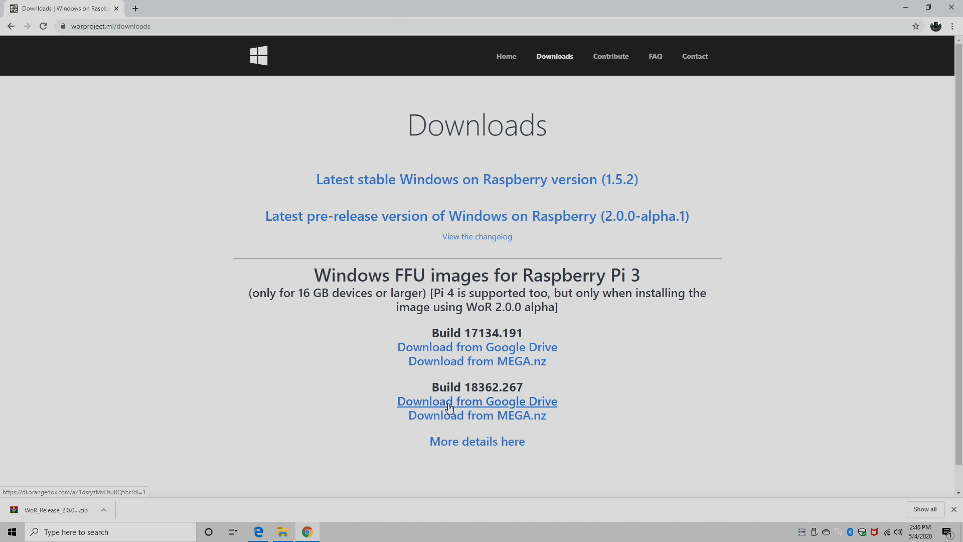
{"action": "mouse_move", "coordinate": [500, 332]}
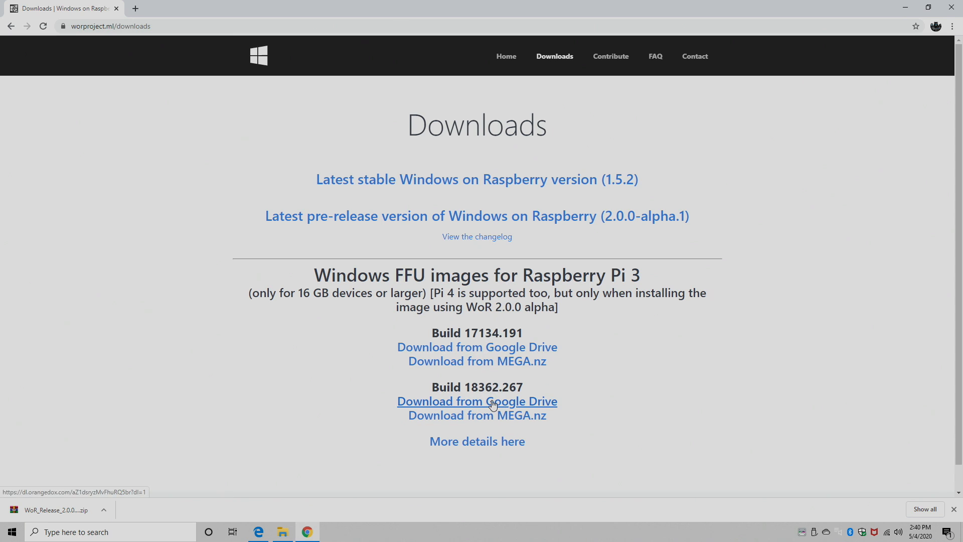
{"action": "left_click", "coordinate": [477, 401]}
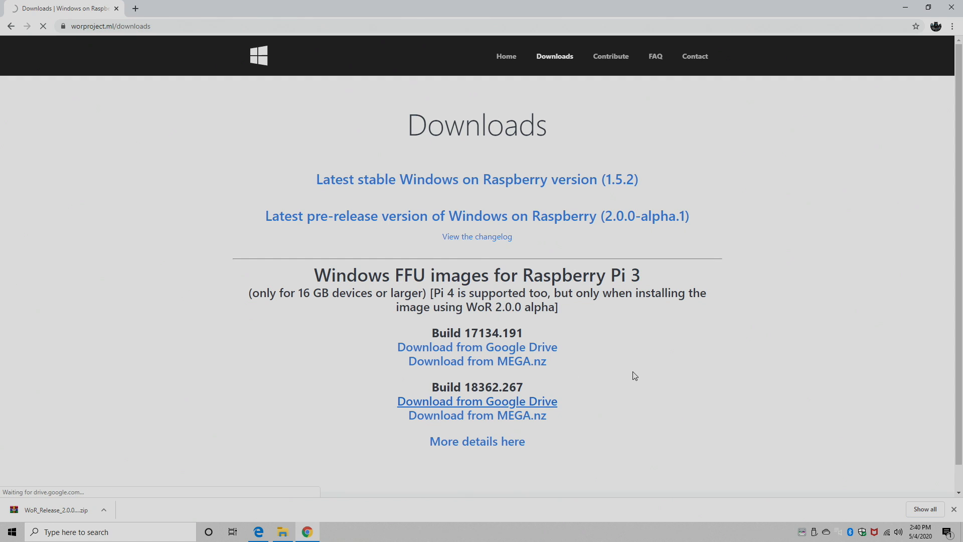
{"action": "left_click", "coordinate": [476, 401]}
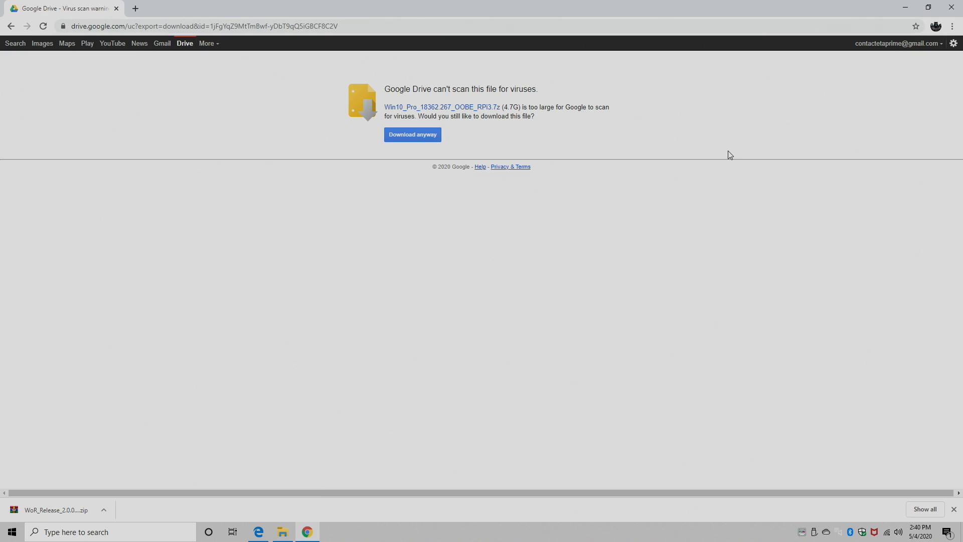
{"action": "left_click", "coordinate": [413, 134]}
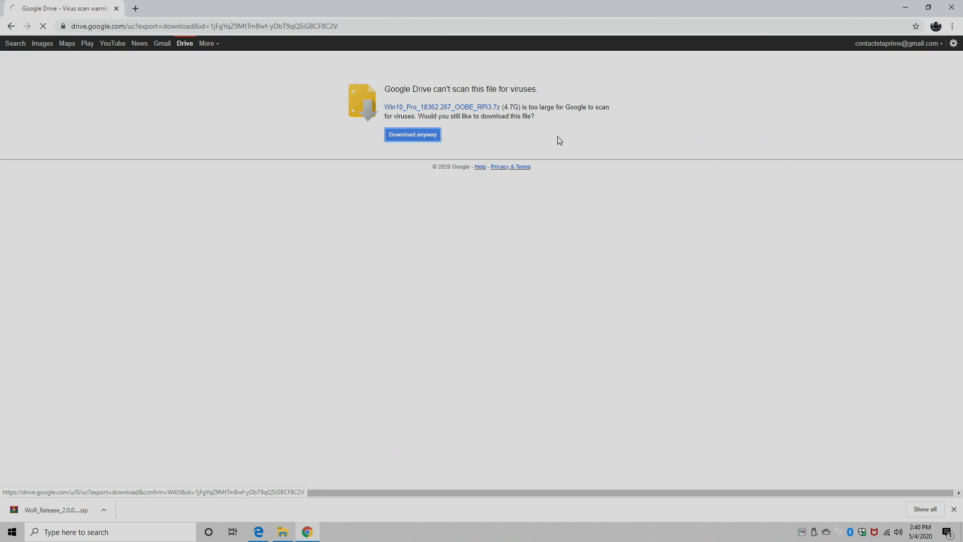
{"action": "left_click", "coordinate": [412, 134]}
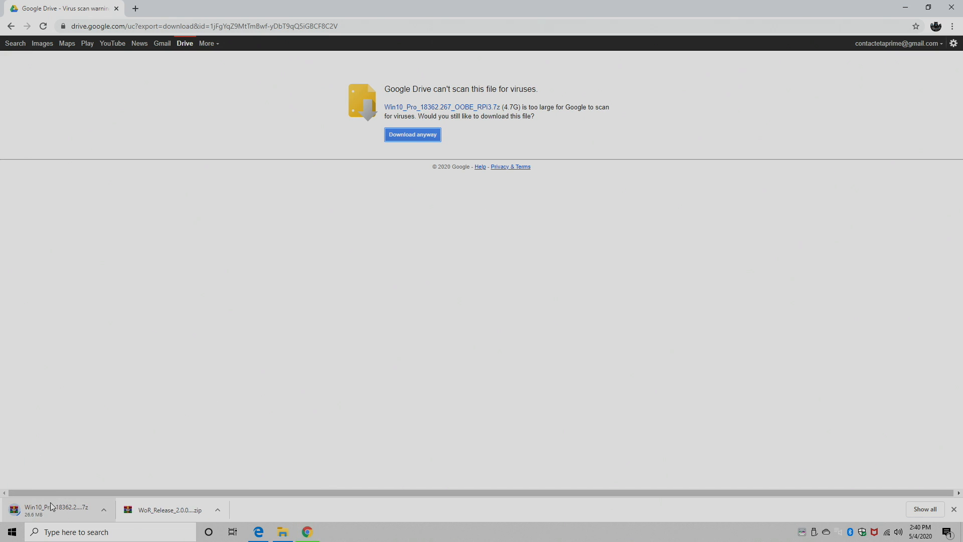
{"action": "mouse_move", "coordinate": [78, 143]}
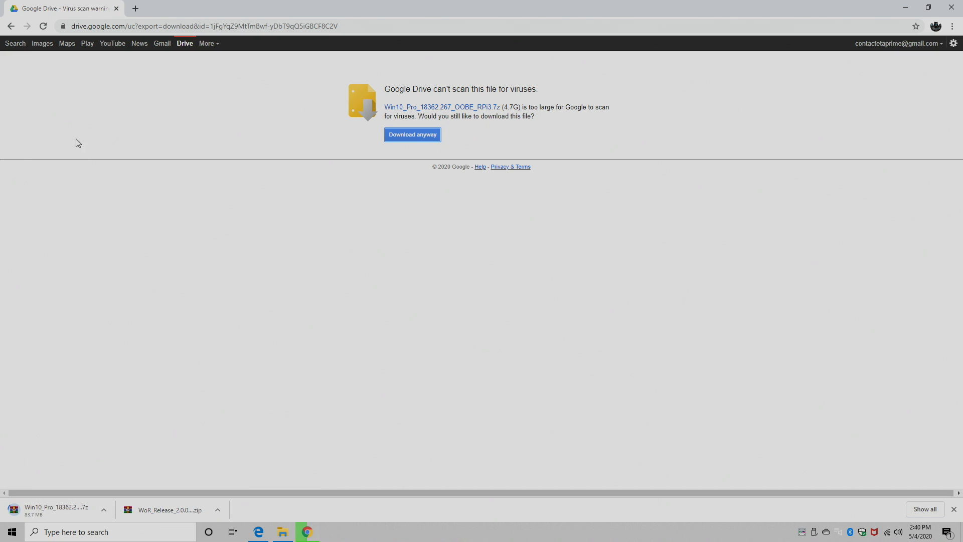
{"action": "left_click", "coordinate": [11, 26]}
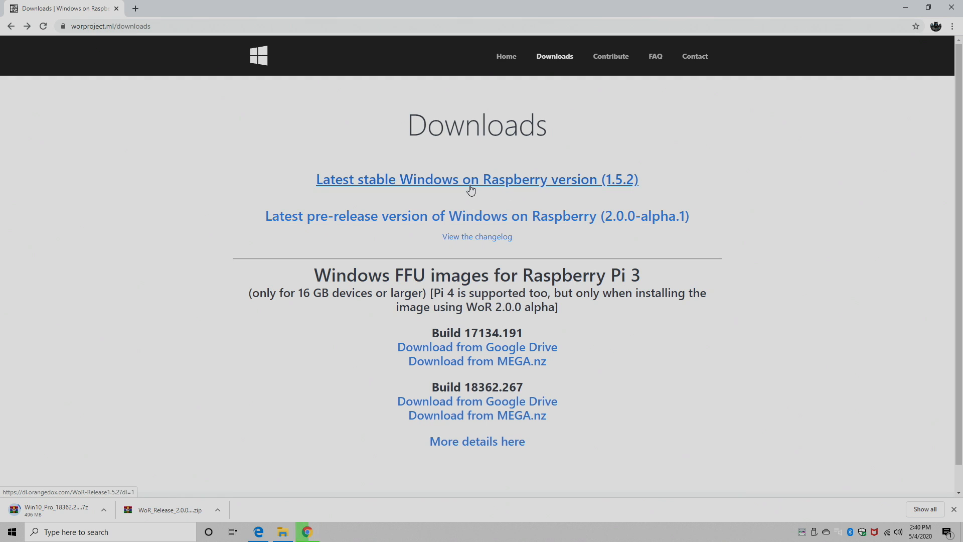
{"action": "mouse_move", "coordinate": [481, 216]}
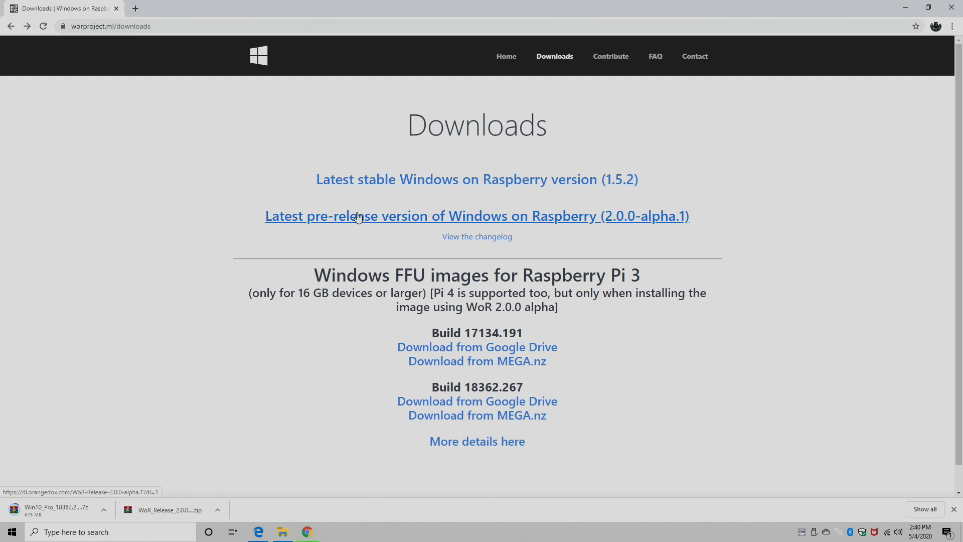
{"action": "mouse_move", "coordinate": [622, 228]}
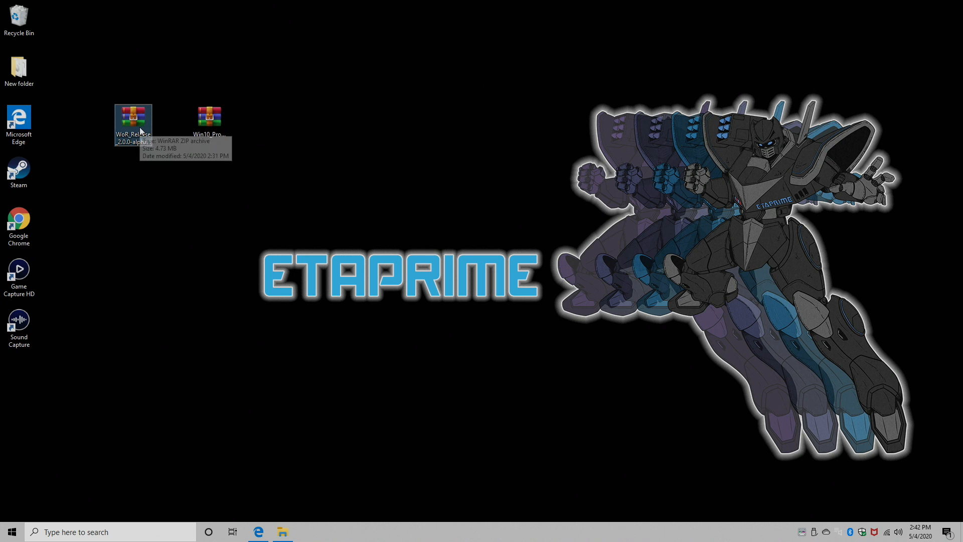
{"action": "mouse_move", "coordinate": [209, 120]}
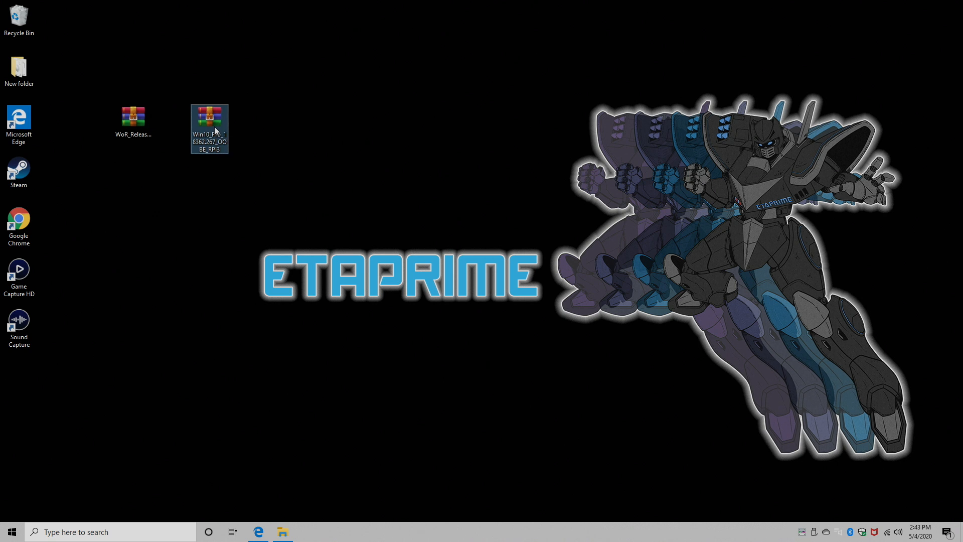
Step: Extract the Windows 10 Pro image archive and WoR release zip into their own folders
{"action": "right_click", "coordinate": [209, 129]}
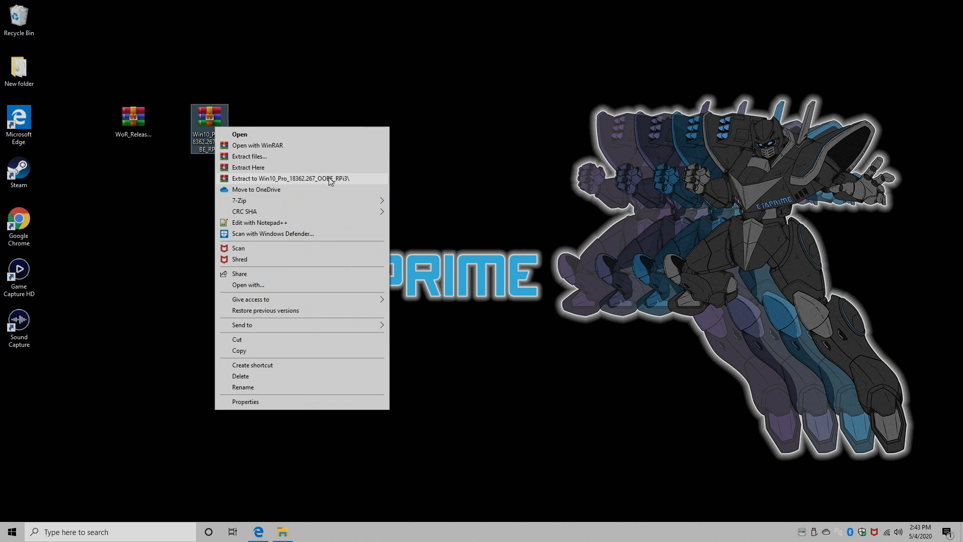
{"action": "left_click", "coordinate": [295, 178]}
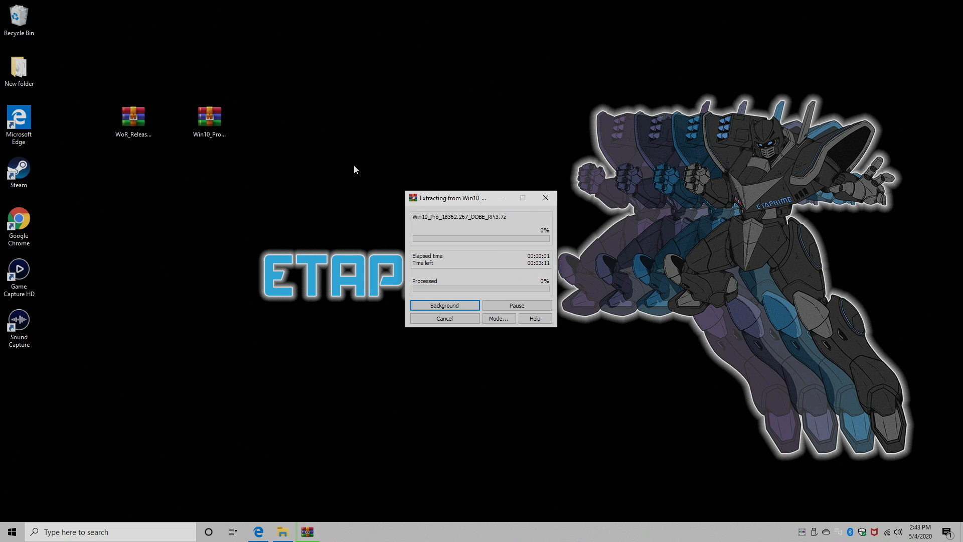
{"action": "right_click", "coordinate": [132, 116]}
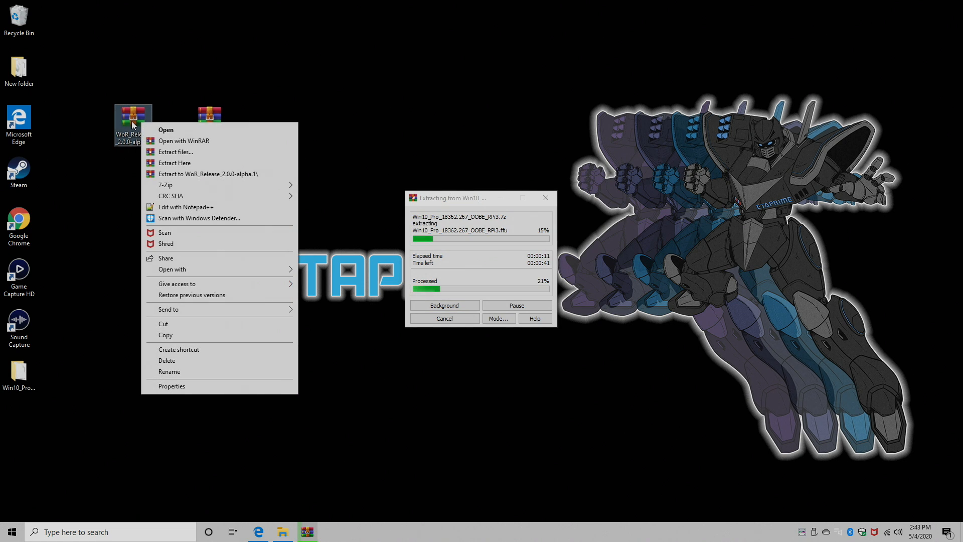
{"action": "left_click", "coordinate": [330, 159]}
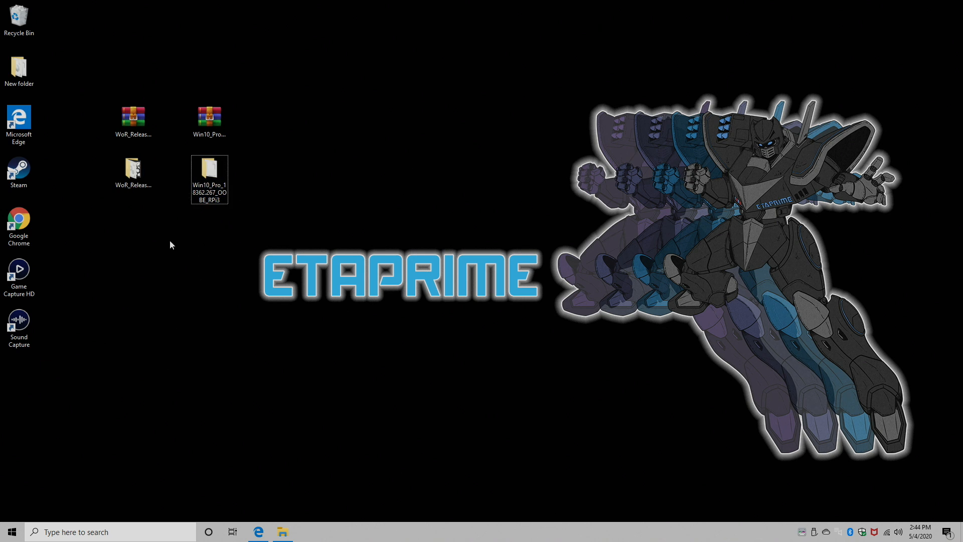
Step: Open the WoR_Release_2.0.0-alpha.1 folder and run the WoR application
{"action": "left_click", "coordinate": [133, 172]}
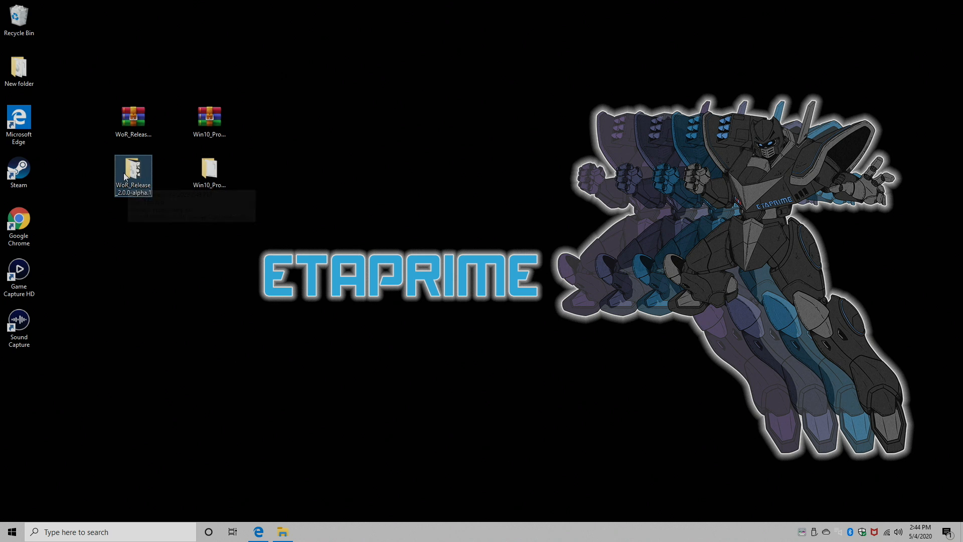
{"action": "double_click", "coordinate": [134, 171]}
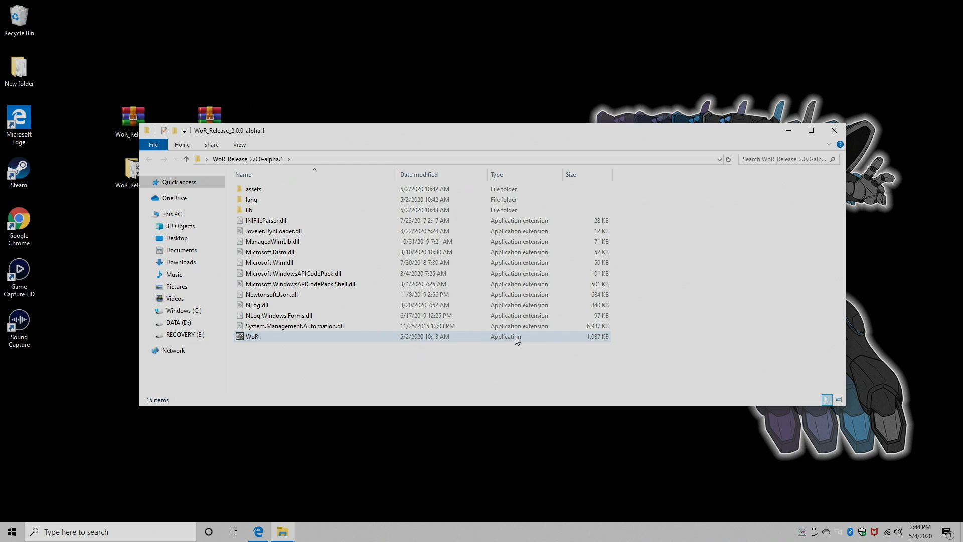
{"action": "left_click", "coordinate": [252, 336]}
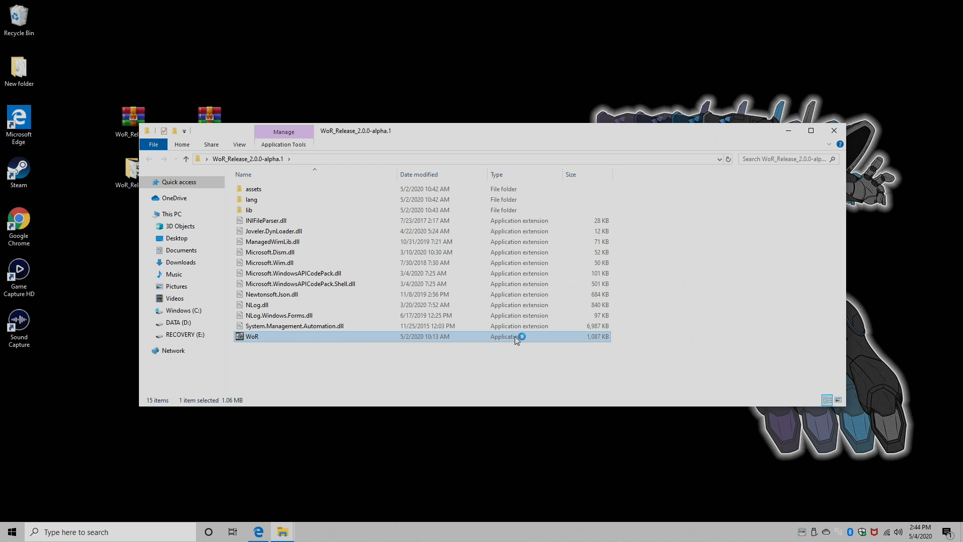
{"action": "double_click", "coordinate": [251, 336]}
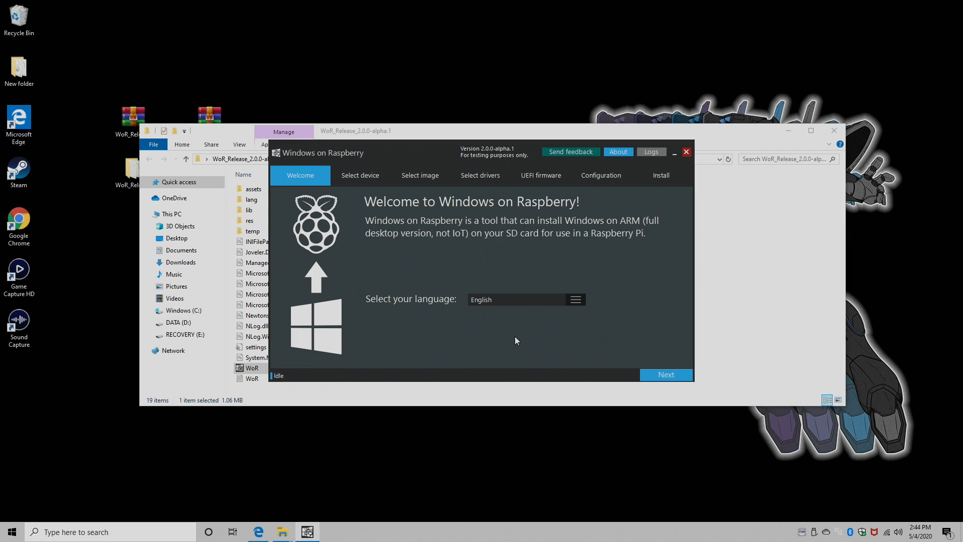
{"action": "mouse_move", "coordinate": [650, 311]}
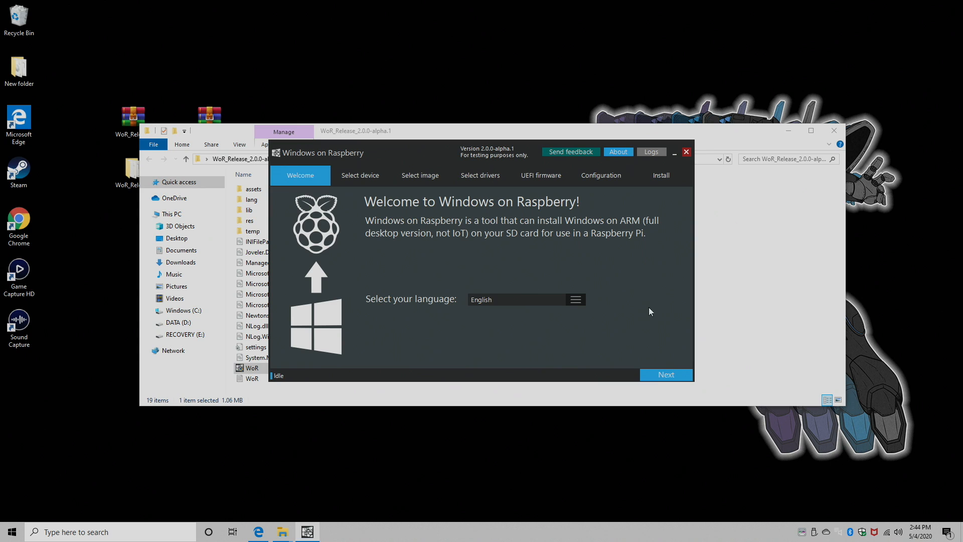
Step: Target the 29 GB SD card with Raspberry Pi 4 [ARM64] [Experimental] as the device
{"action": "left_click", "coordinate": [665, 374]}
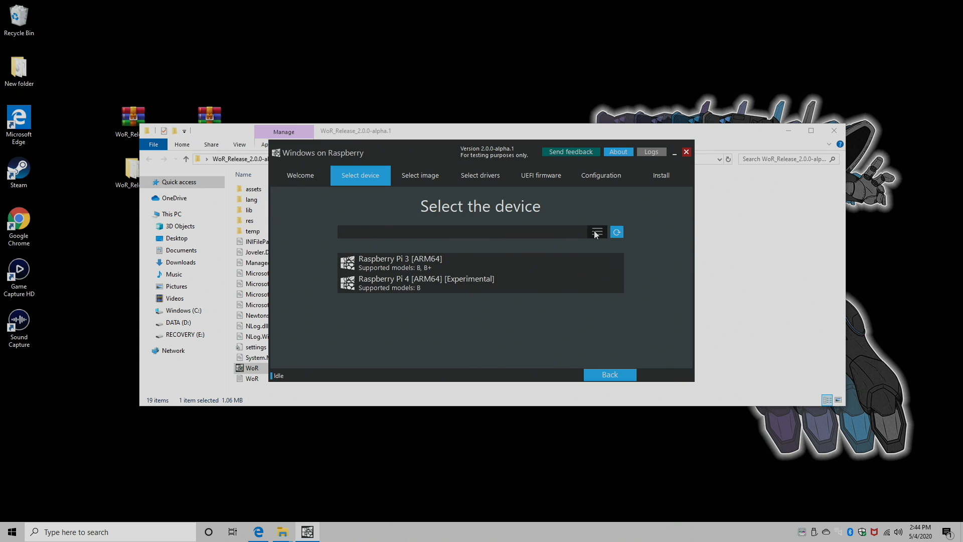
{"action": "left_click", "coordinate": [596, 232]}
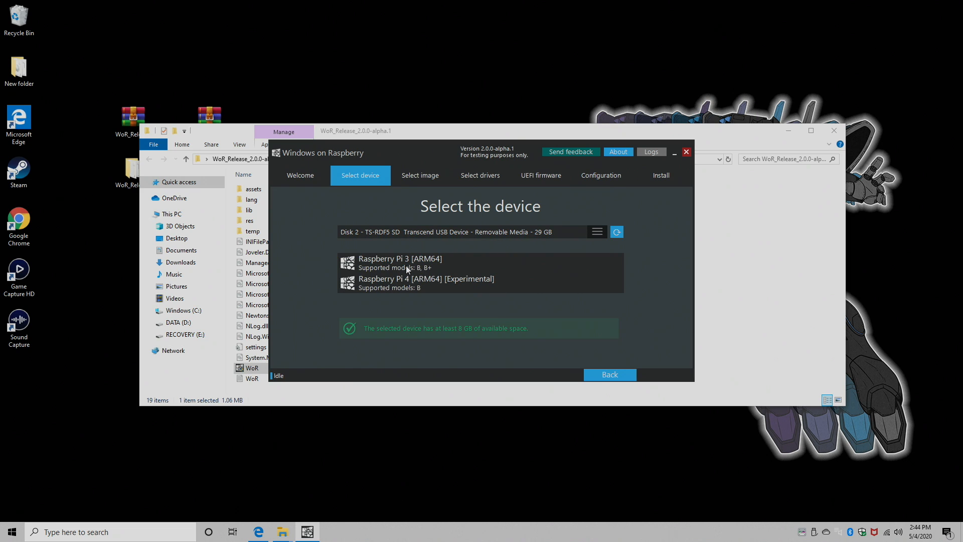
{"action": "mouse_move", "coordinate": [407, 290]}
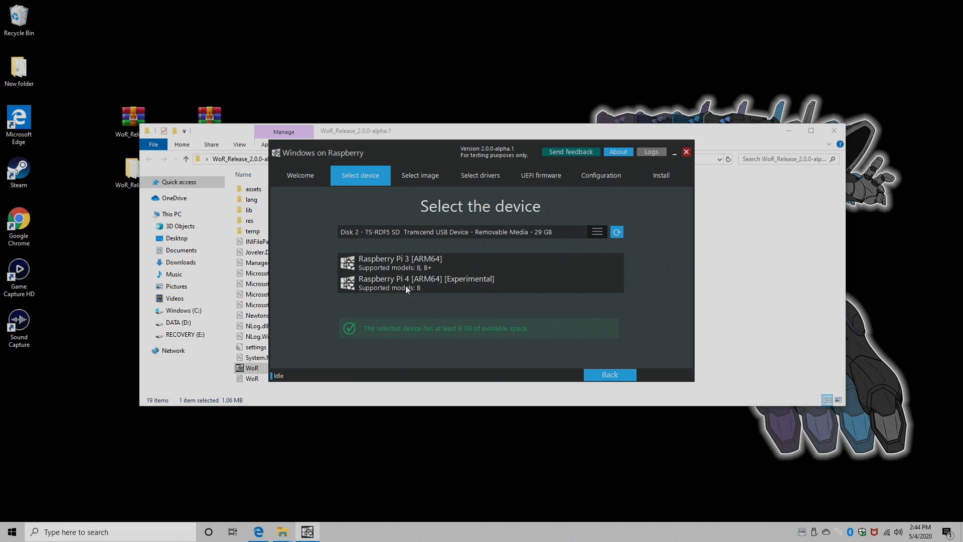
{"action": "left_click", "coordinate": [426, 282]}
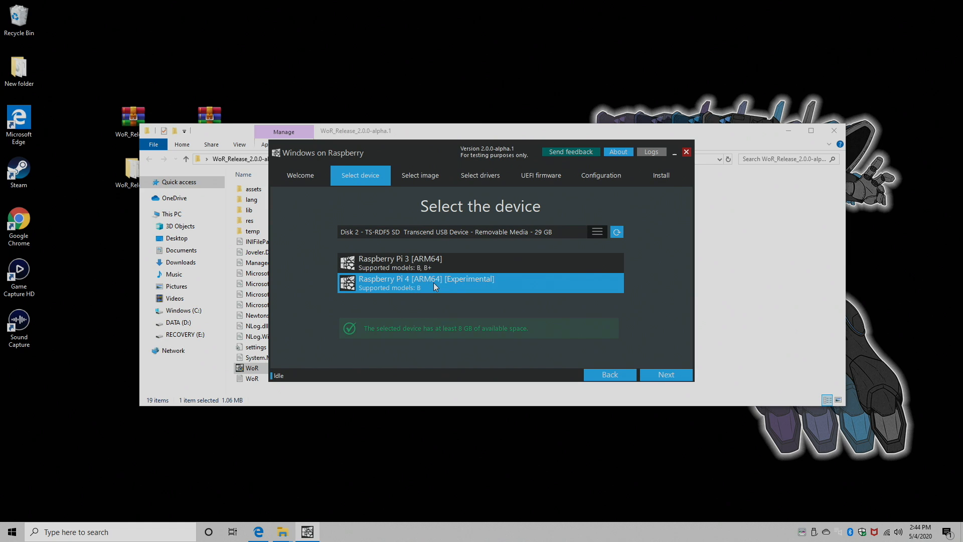
{"action": "left_click", "coordinate": [430, 263]}
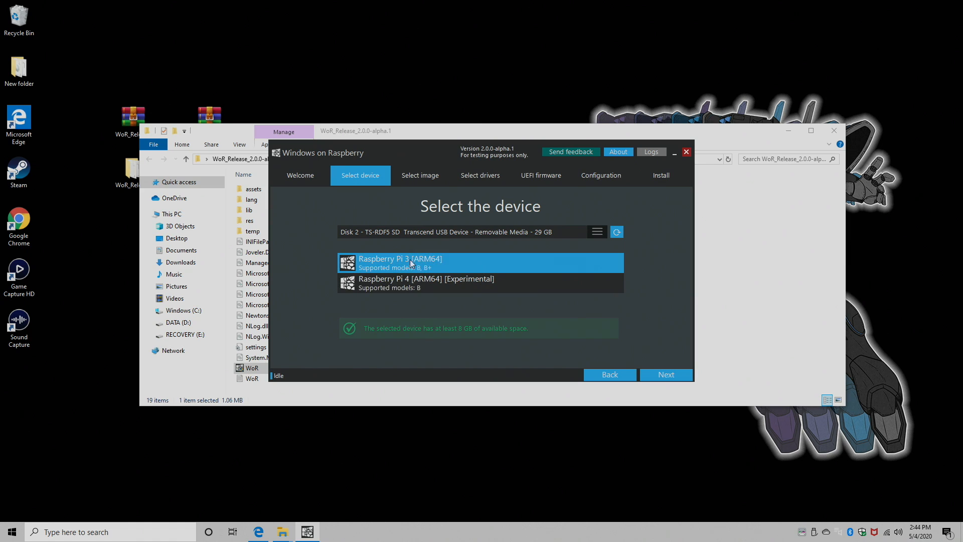
{"action": "mouse_move", "coordinate": [437, 260]}
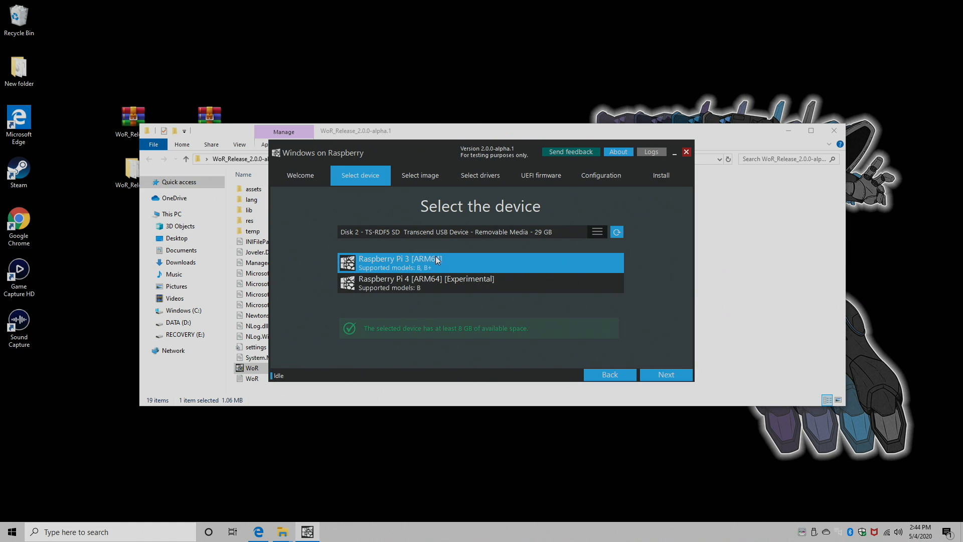
{"action": "left_click", "coordinate": [426, 282]}
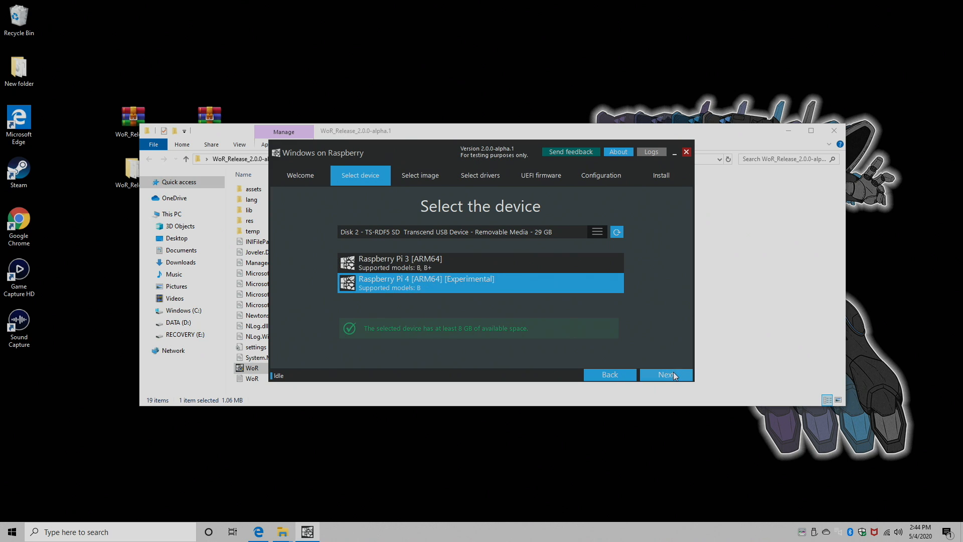
{"action": "left_click", "coordinate": [665, 375]}
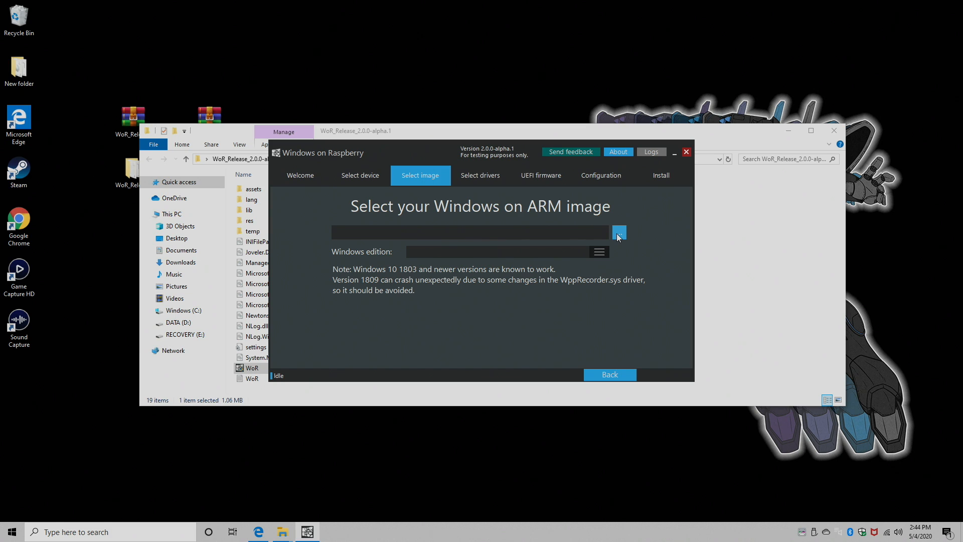
Step: Load the .ffu image from Desktop's Win10_Pro_18362.267_OOBE_RPi3 folder and continue
{"action": "left_click", "coordinate": [619, 232]}
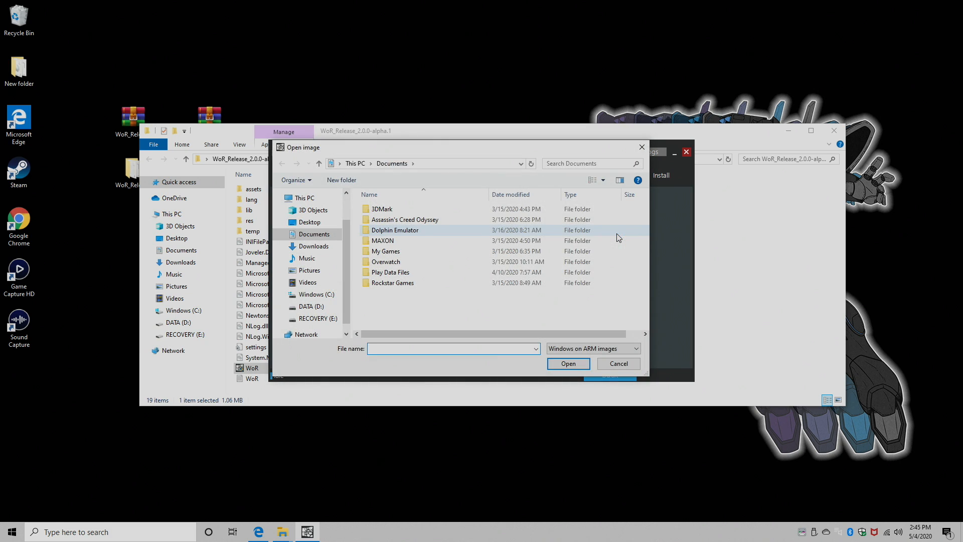
{"action": "left_click", "coordinate": [309, 222]}
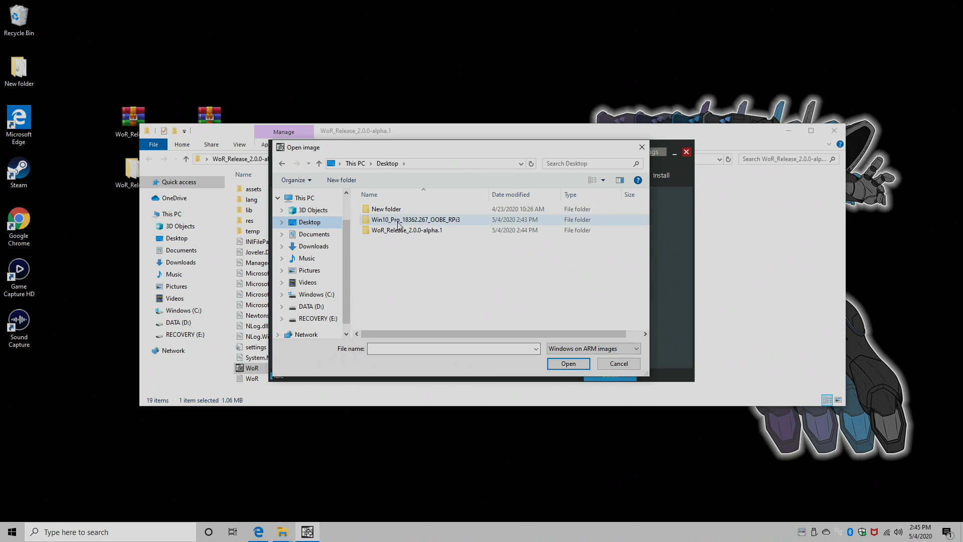
{"action": "double_click", "coordinate": [416, 220]}
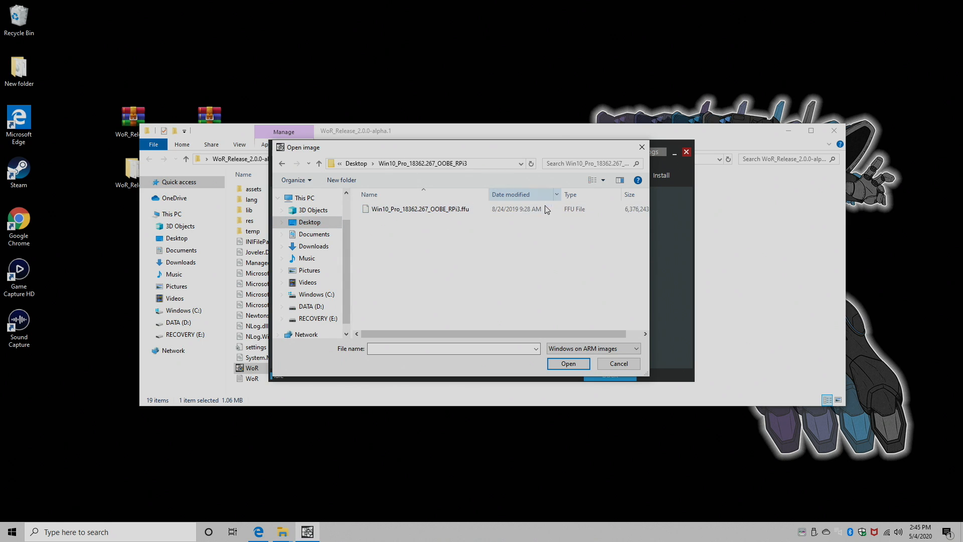
{"action": "left_click", "coordinate": [419, 209]}
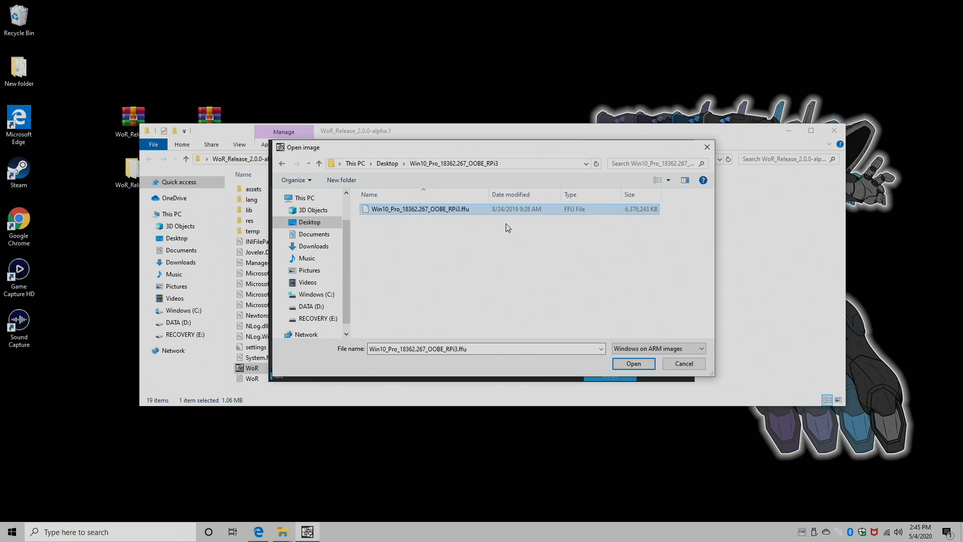
{"action": "left_click", "coordinate": [633, 364]}
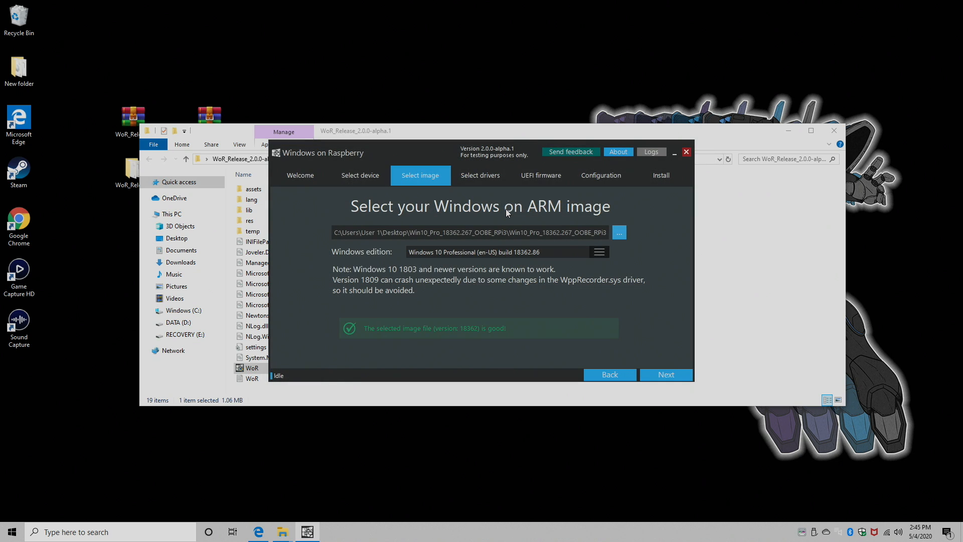
{"action": "left_click", "coordinate": [665, 375]}
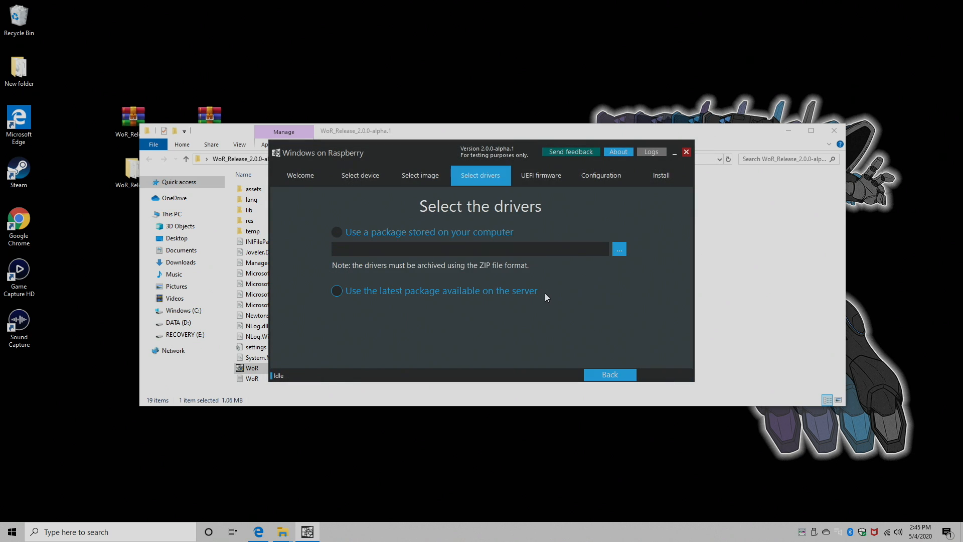
Step: Choose the latest server drivers package, accepting the TrueTask USB and Microchip licenses
{"action": "left_click", "coordinate": [337, 232]}
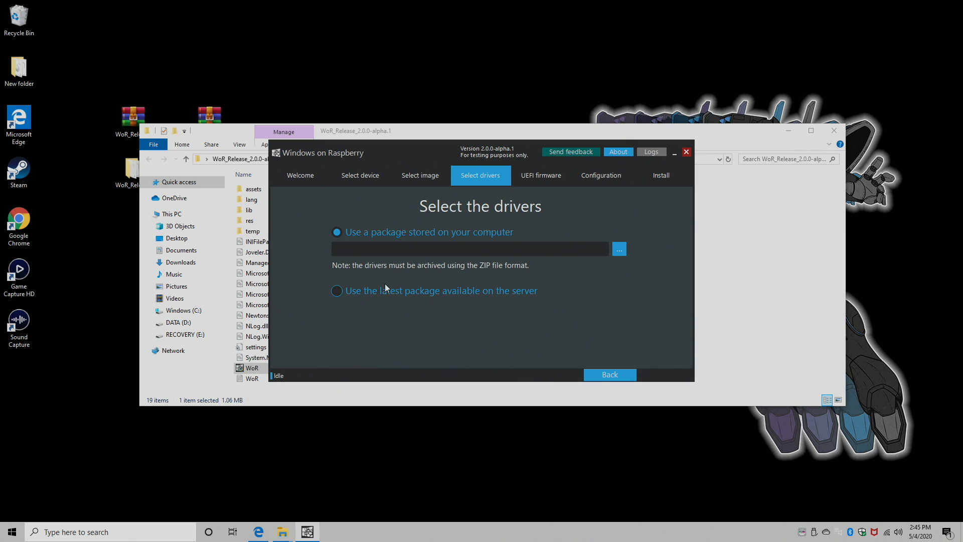
{"action": "mouse_move", "coordinate": [394, 298]}
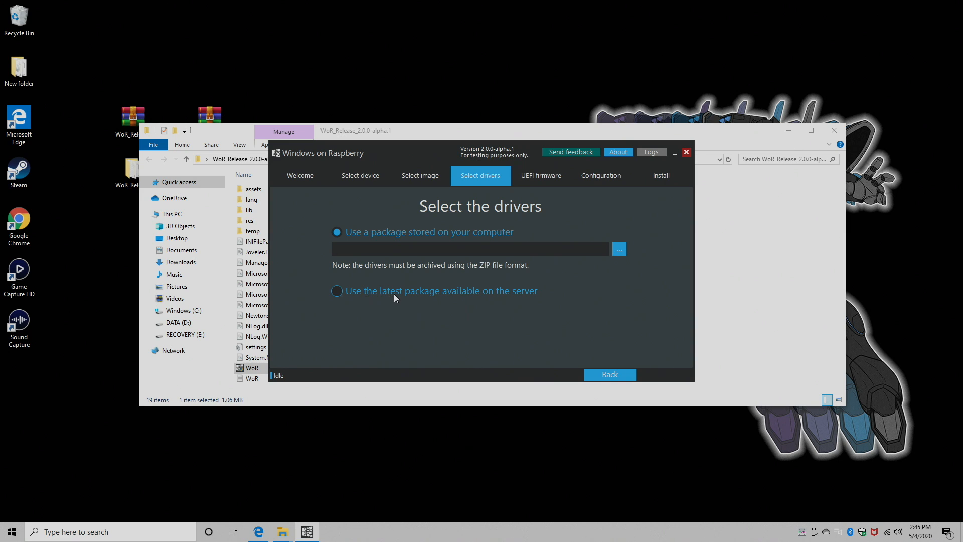
{"action": "left_click", "coordinate": [337, 290]}
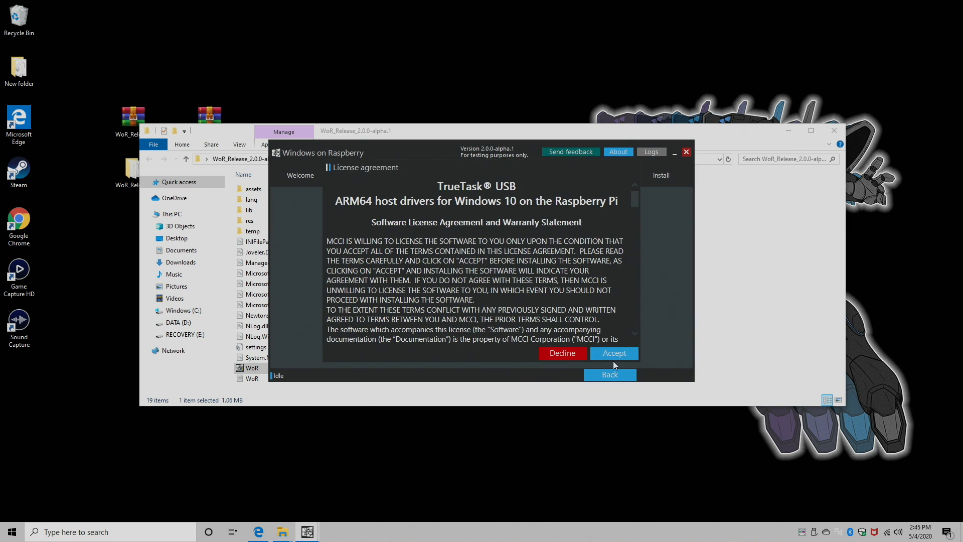
{"action": "left_click", "coordinate": [613, 353]}
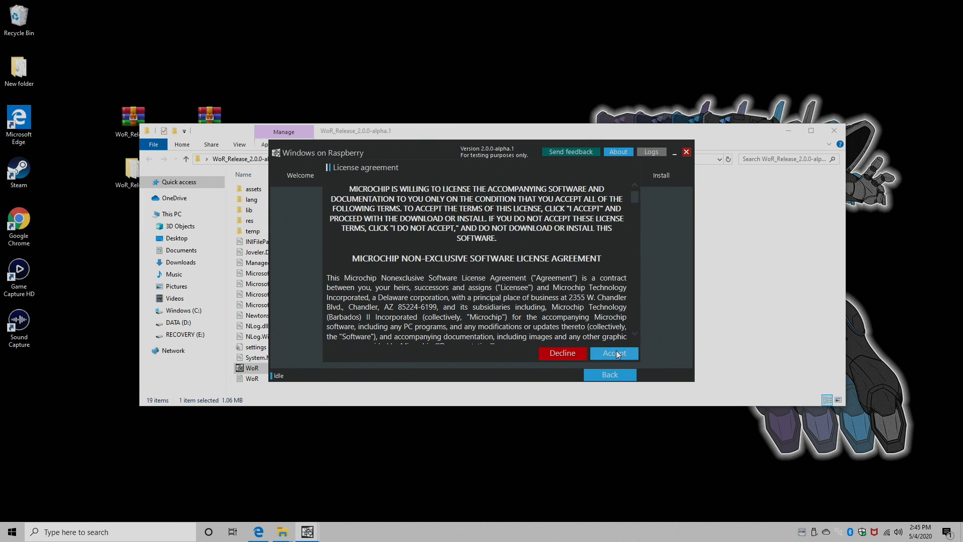
{"action": "left_click", "coordinate": [613, 354]}
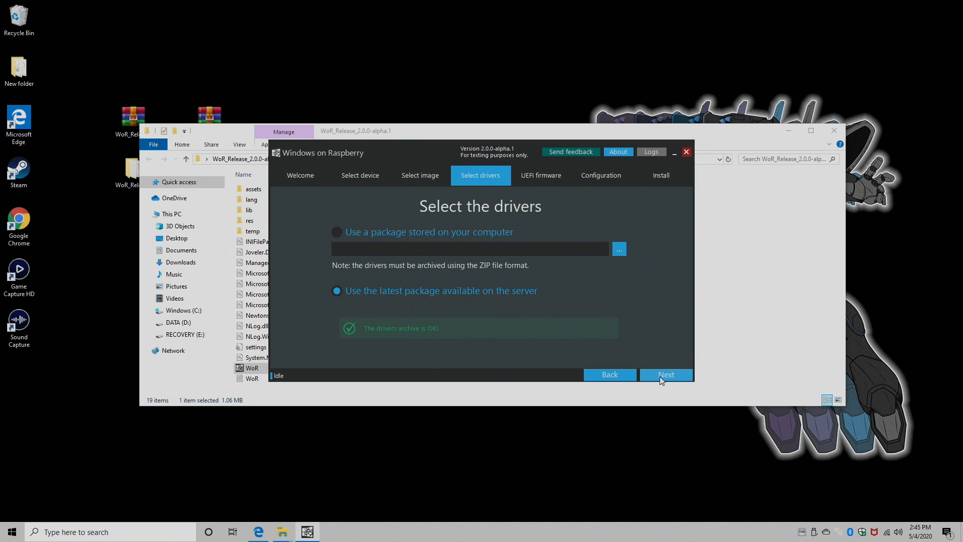
{"action": "left_click", "coordinate": [665, 374]}
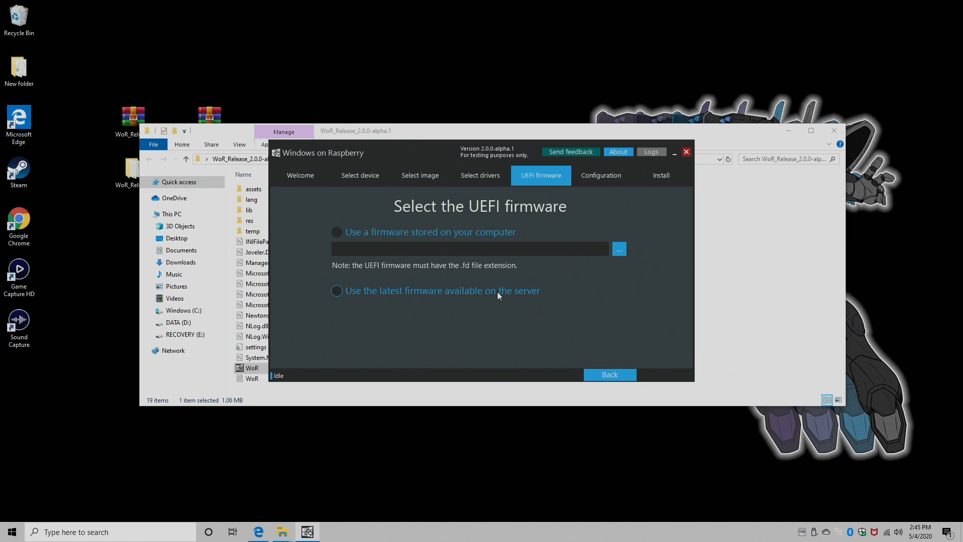
{"action": "mouse_move", "coordinate": [422, 295]}
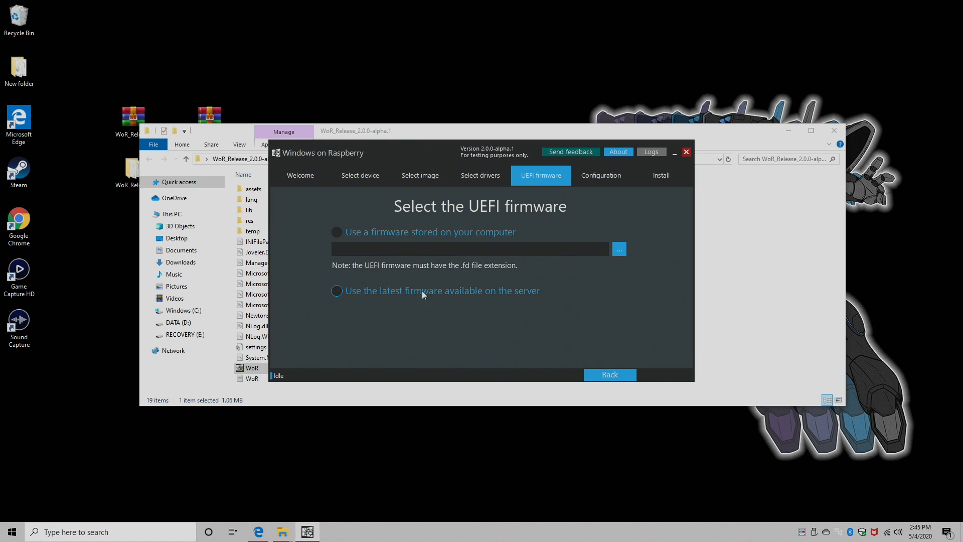
Step: Select 'Use the latest firmware available on the server' and continue to Configuration
{"action": "left_click", "coordinate": [336, 290]}
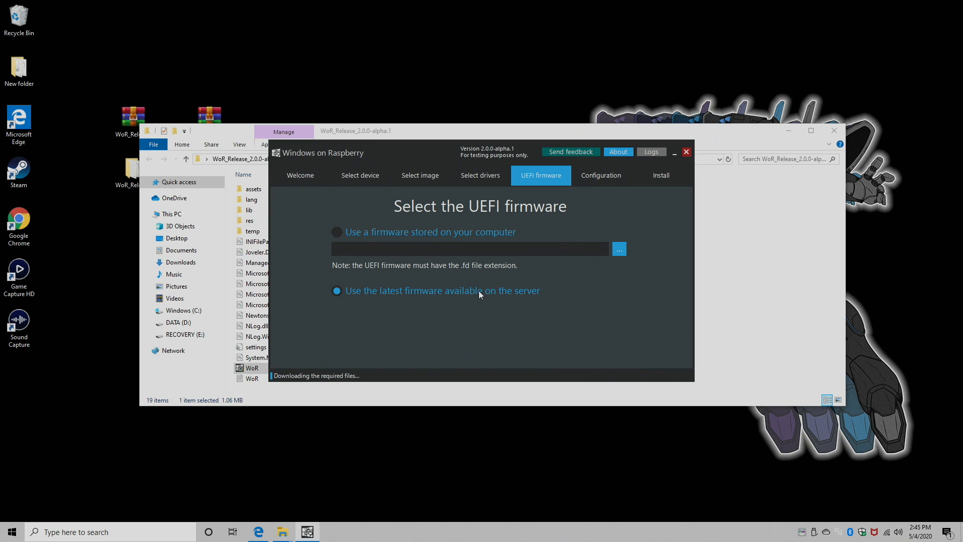
{"action": "left_click", "coordinate": [599, 306]}
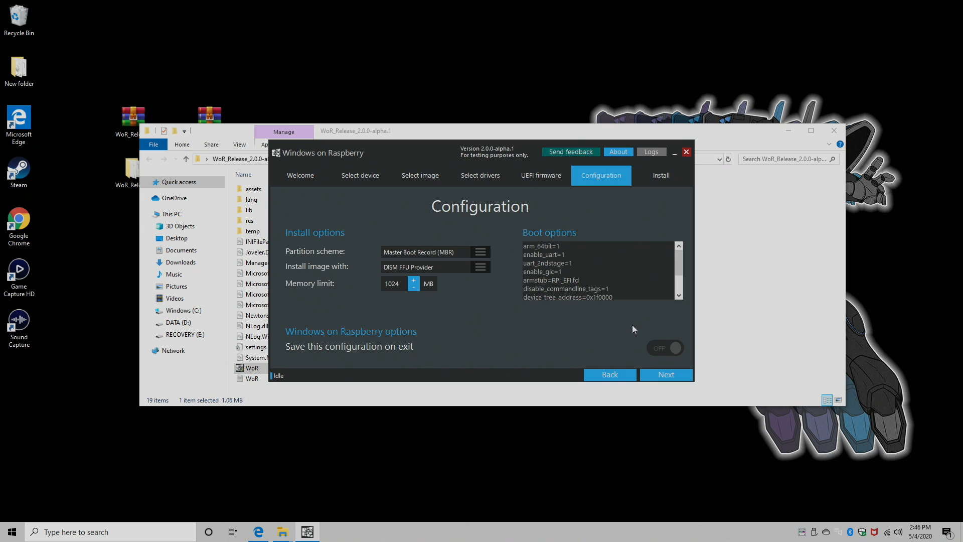
{"action": "mouse_move", "coordinate": [392, 303]}
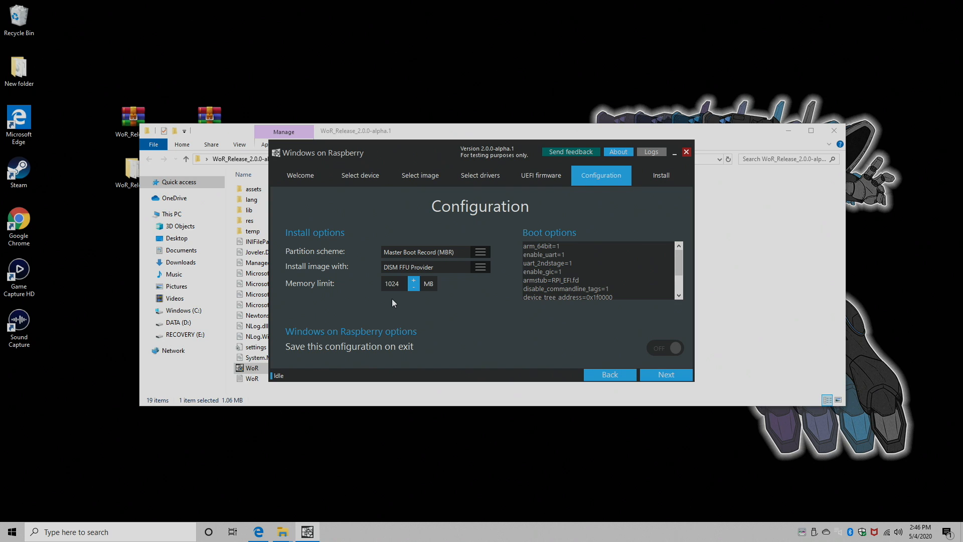
{"action": "mouse_move", "coordinate": [505, 299]}
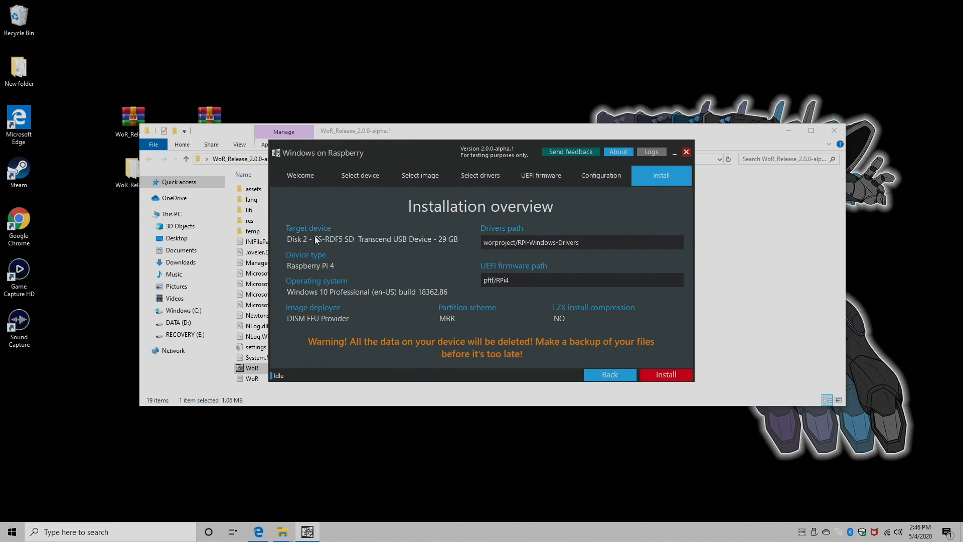
{"action": "mouse_move", "coordinate": [449, 251]}
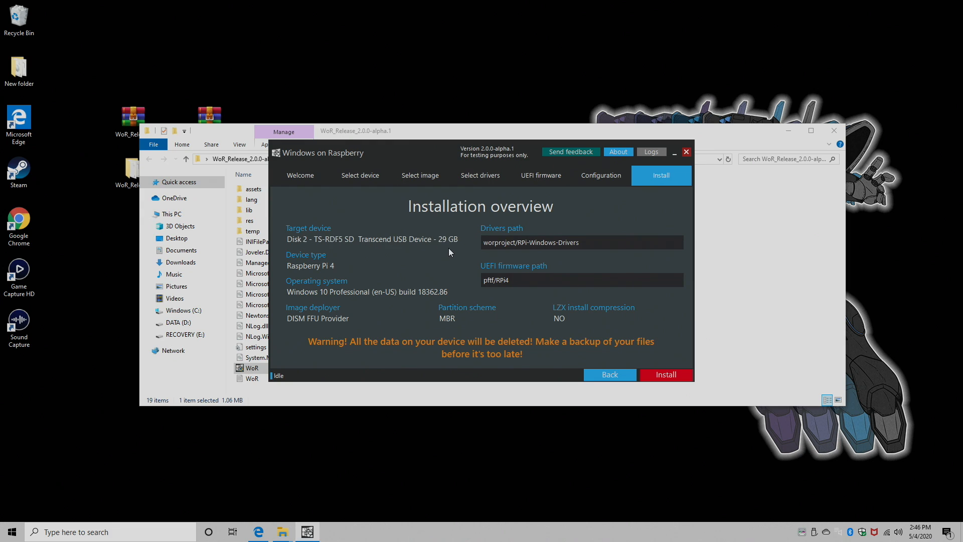
{"action": "mouse_move", "coordinate": [596, 248]}
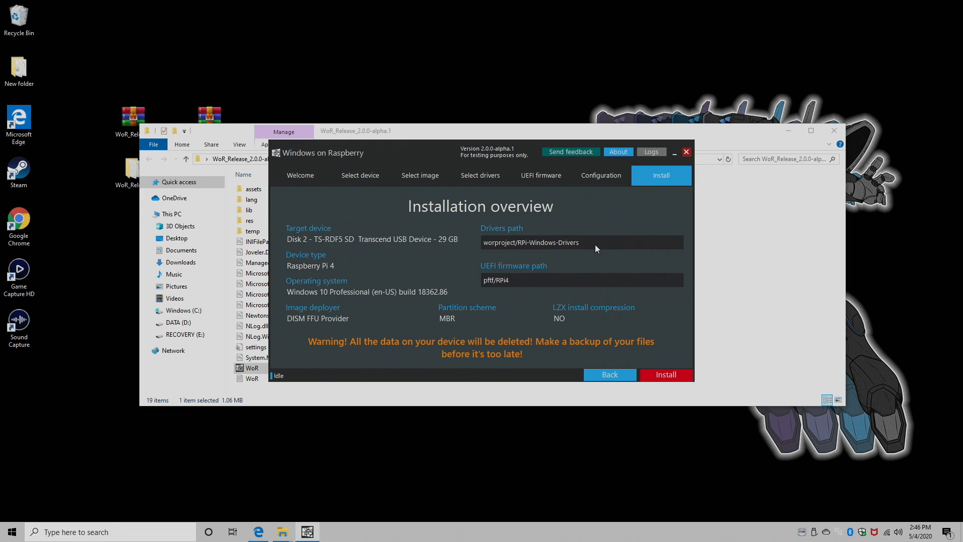
{"action": "mouse_move", "coordinate": [319, 275]}
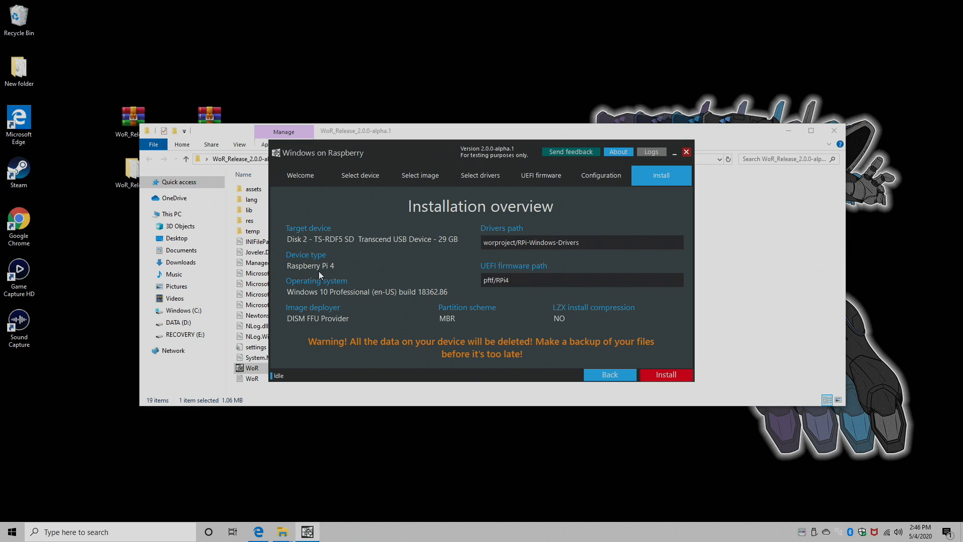
{"action": "mouse_move", "coordinate": [334, 303]}
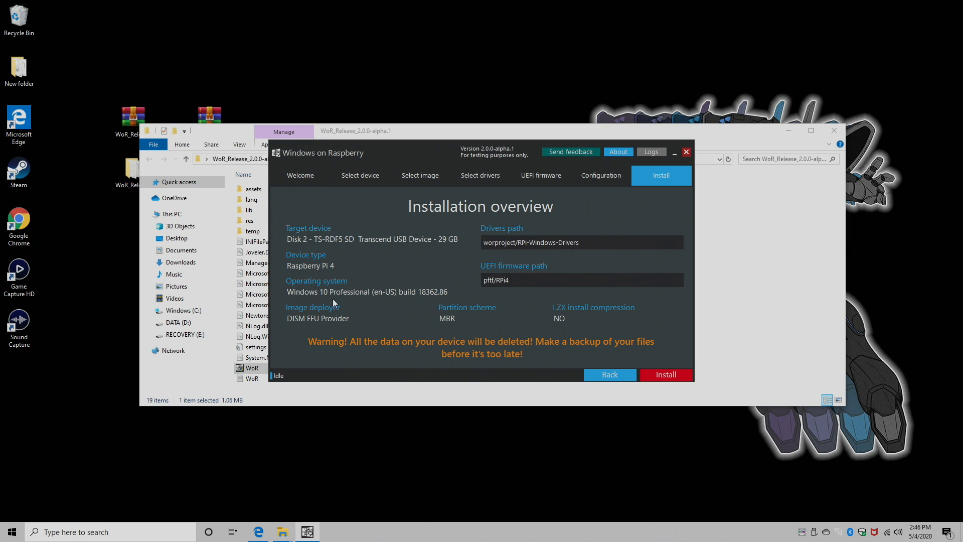
{"action": "mouse_move", "coordinate": [458, 348]}
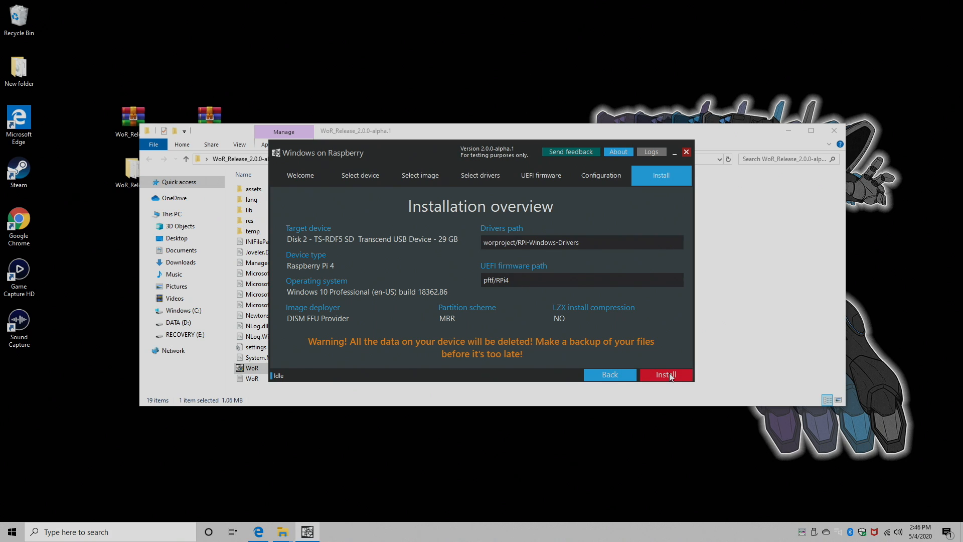
Step: Click Install on the Installation overview to flash Windows 10 Pro to the SD card
{"action": "left_click", "coordinate": [665, 374]}
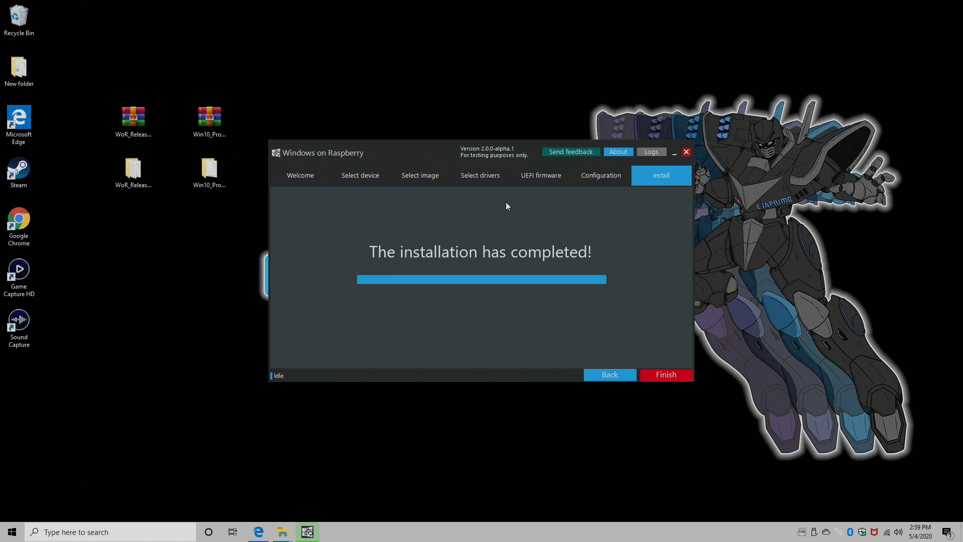
{"action": "mouse_move", "coordinate": [580, 243]}
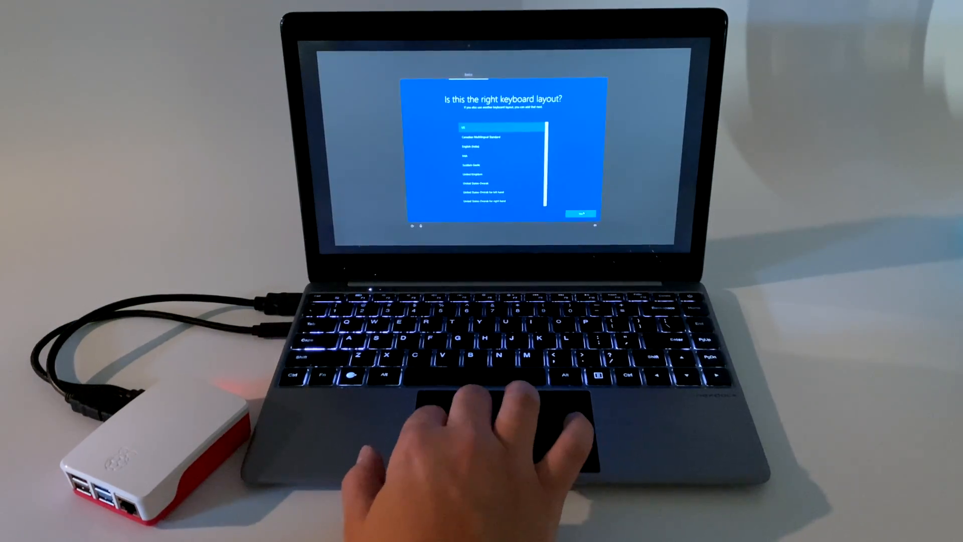
Step: Confirm the suggested keyboard layout and skip adding a second layout
{"action": "left_click", "coordinate": [579, 213]}
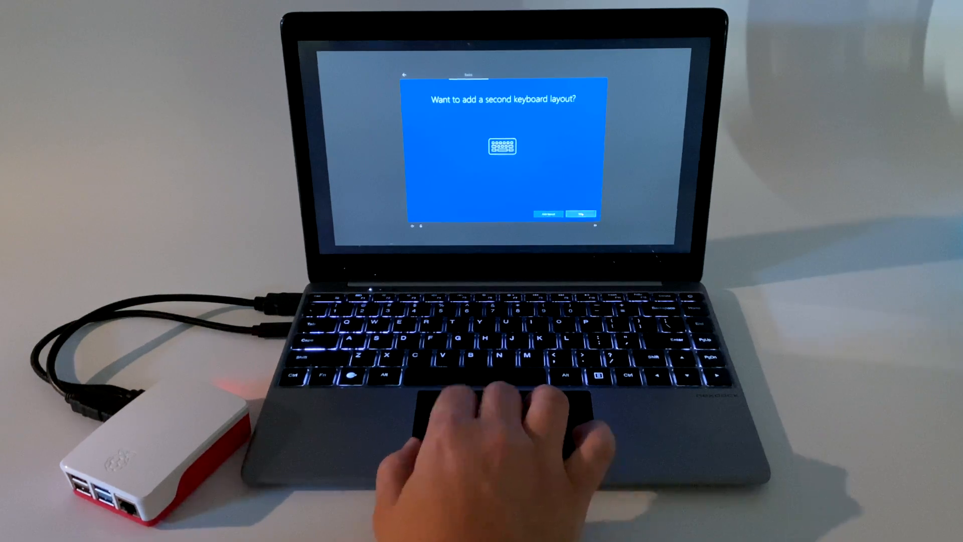
{"action": "left_click", "coordinate": [581, 213]}
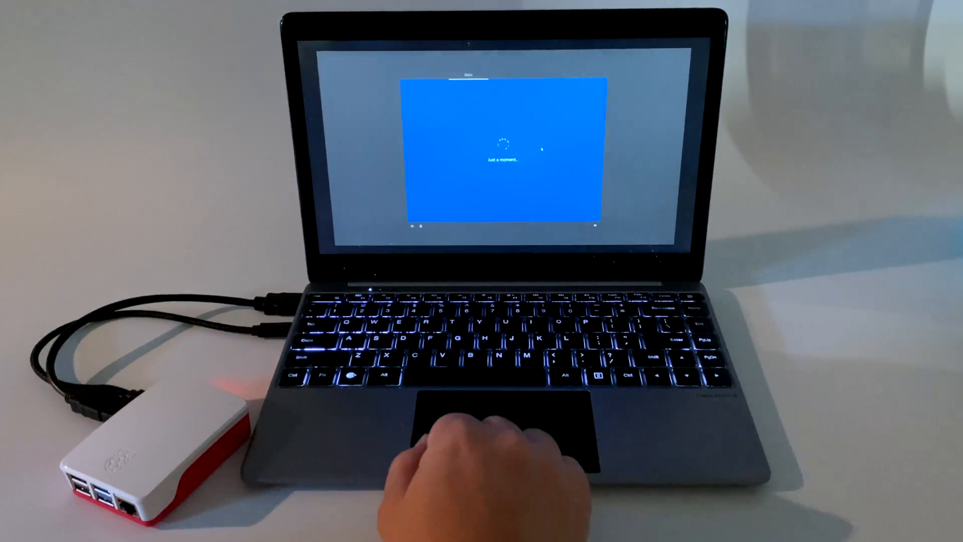